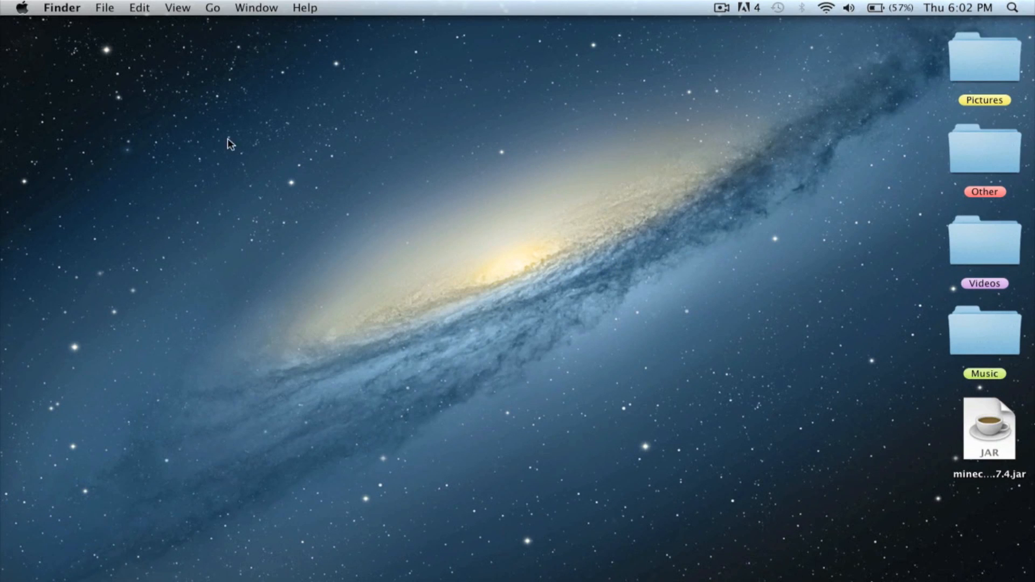
mouse_move(12, 40)
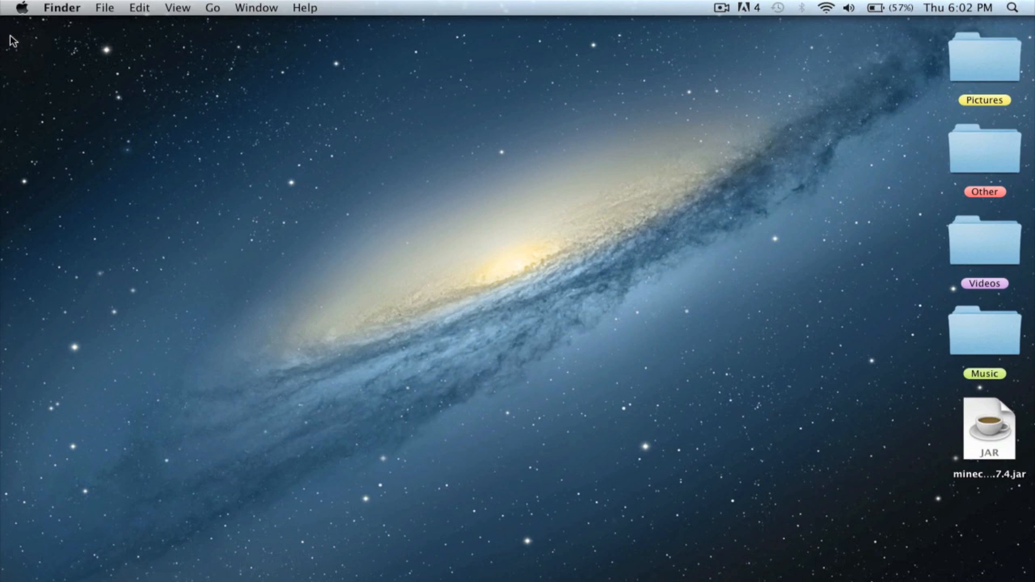
mouse_move(357, 243)
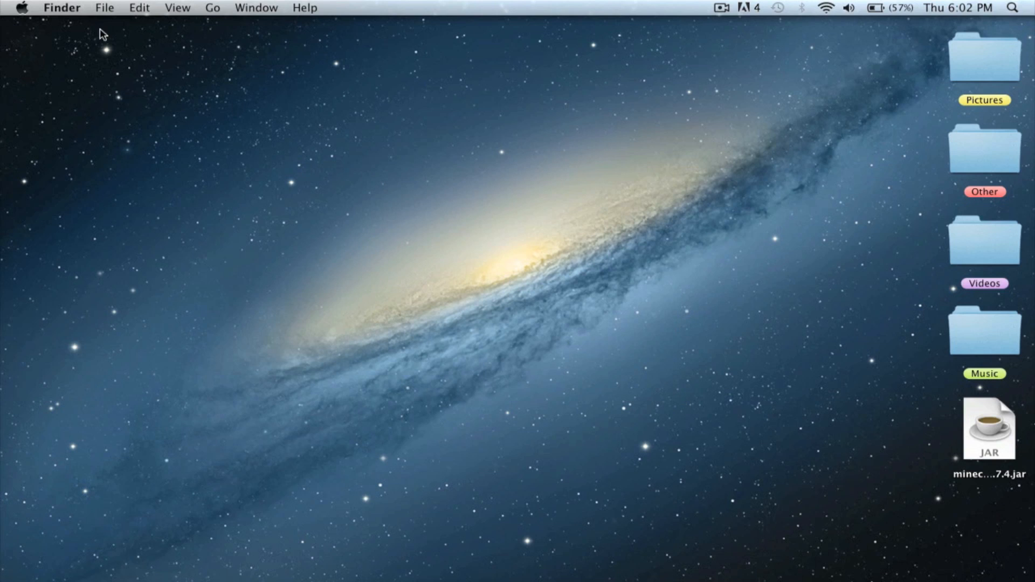
mouse_move(59, 177)
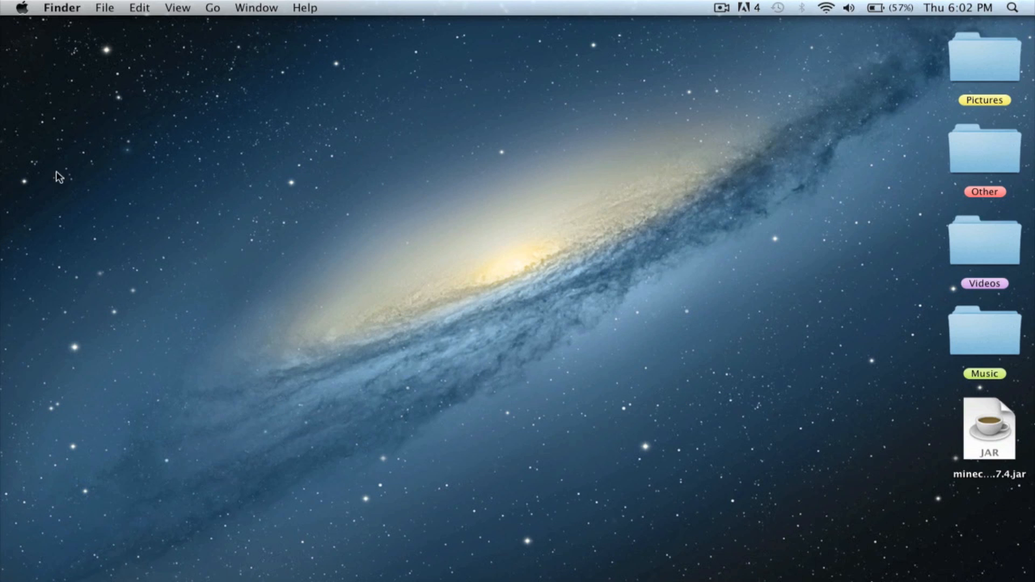
mouse_move(627, 311)
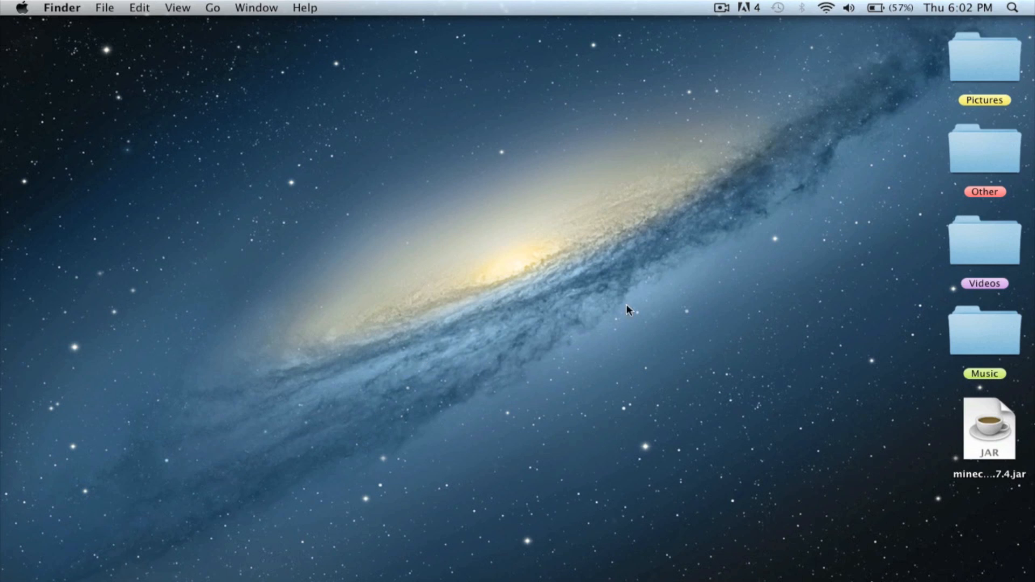
mouse_move(323, 315)
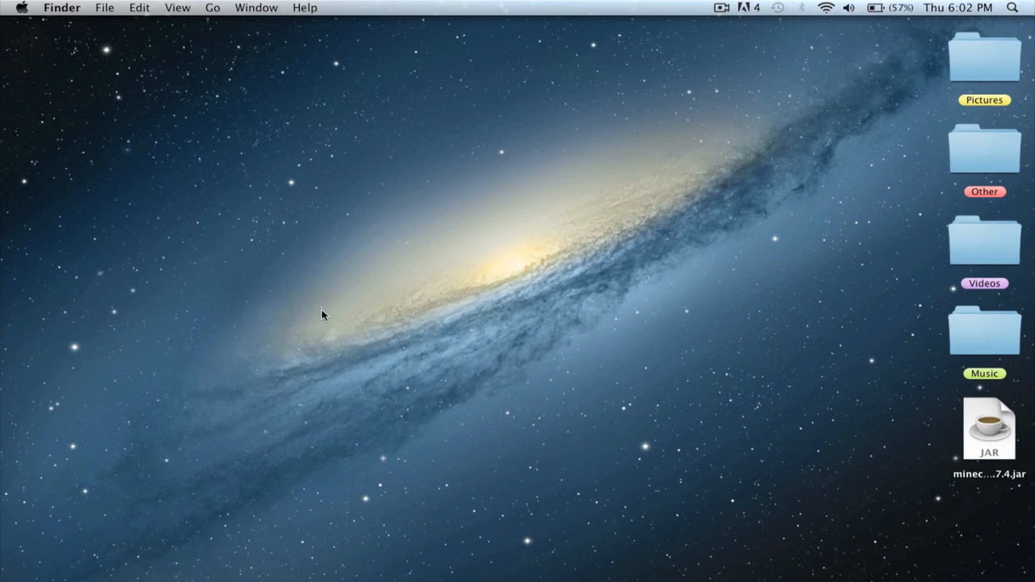
mouse_move(211, 474)
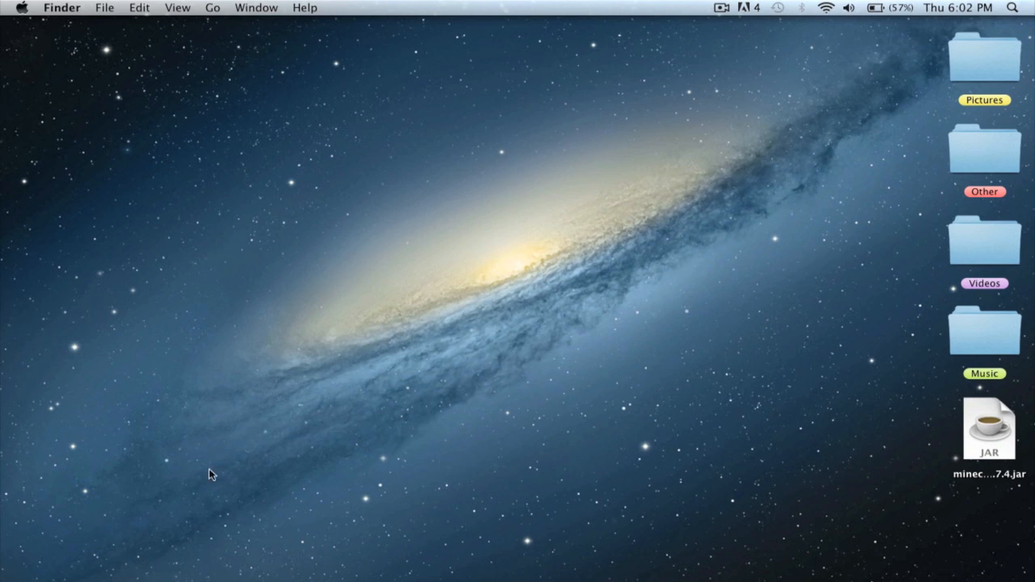
mouse_move(190, 355)
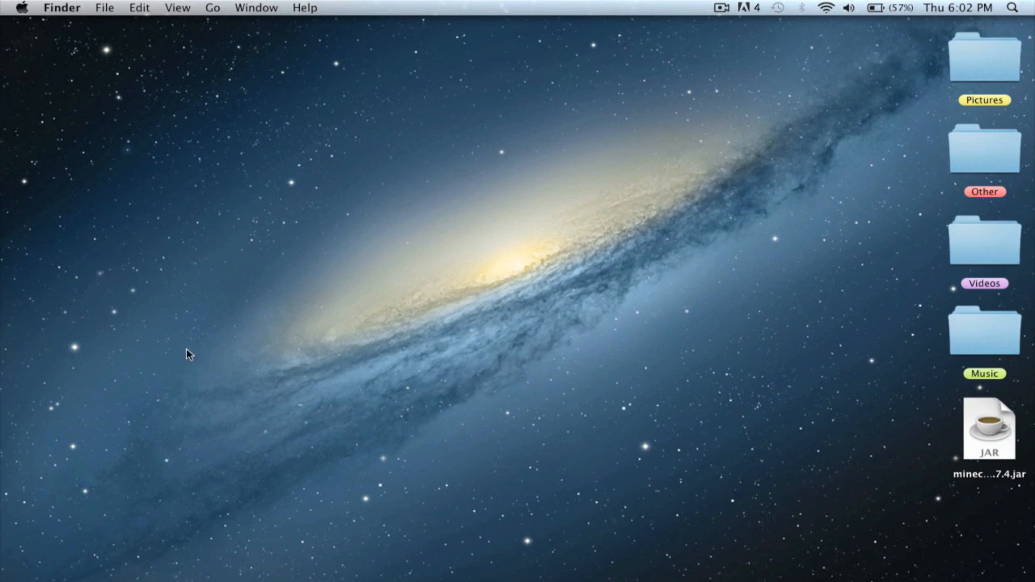
mouse_move(628, 363)
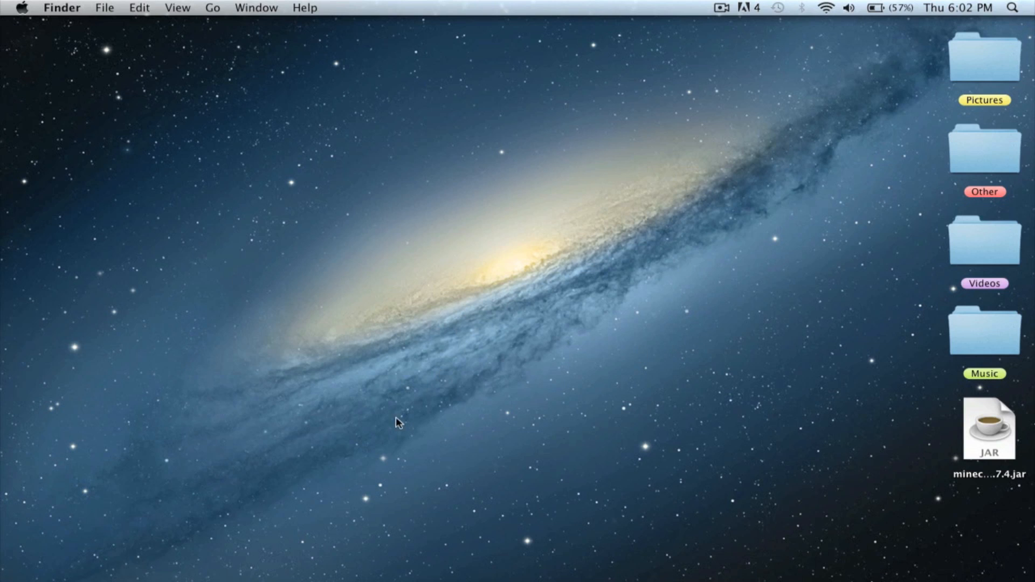
mouse_move(290, 298)
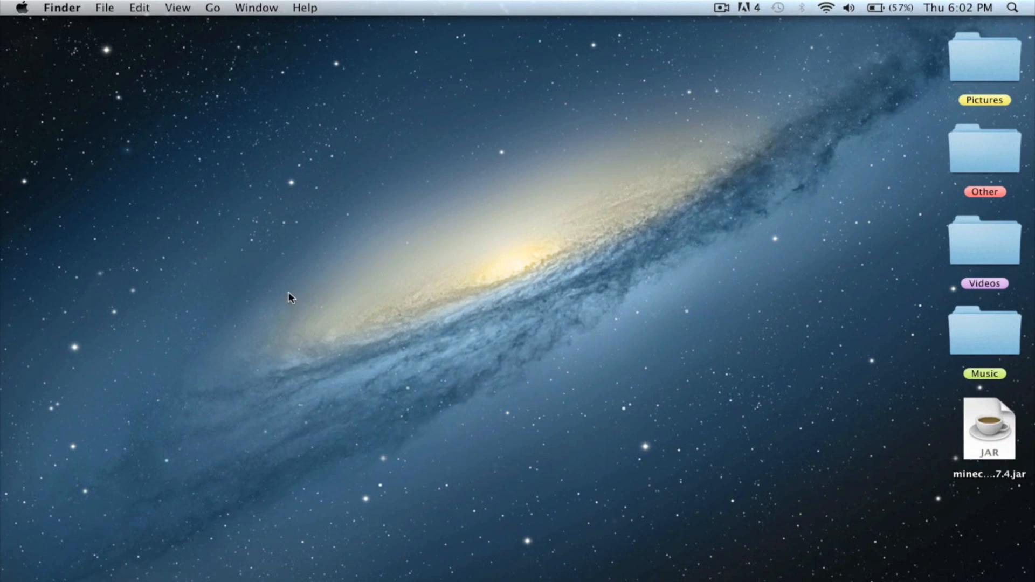
mouse_move(483, 355)
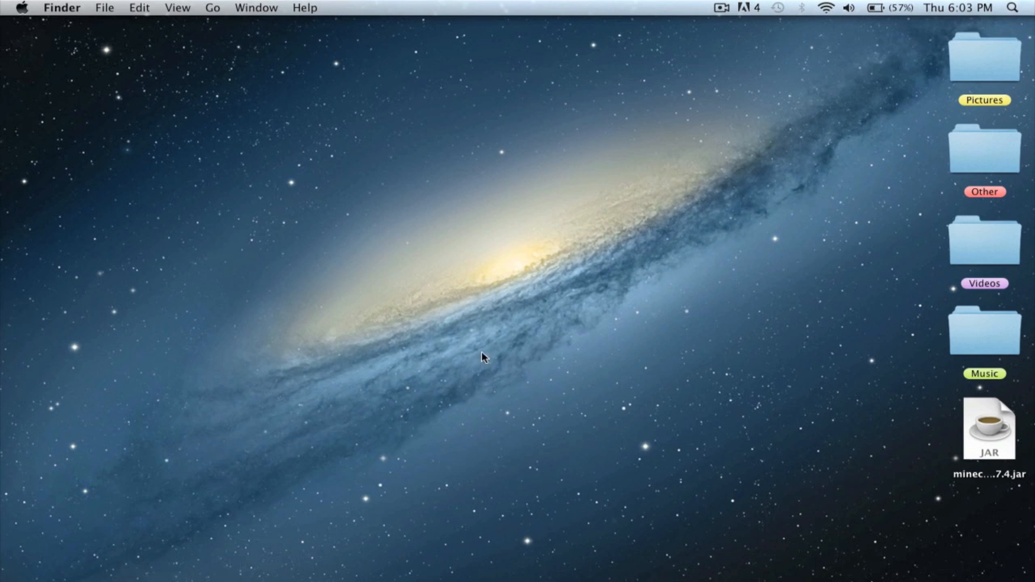
mouse_move(516, 254)
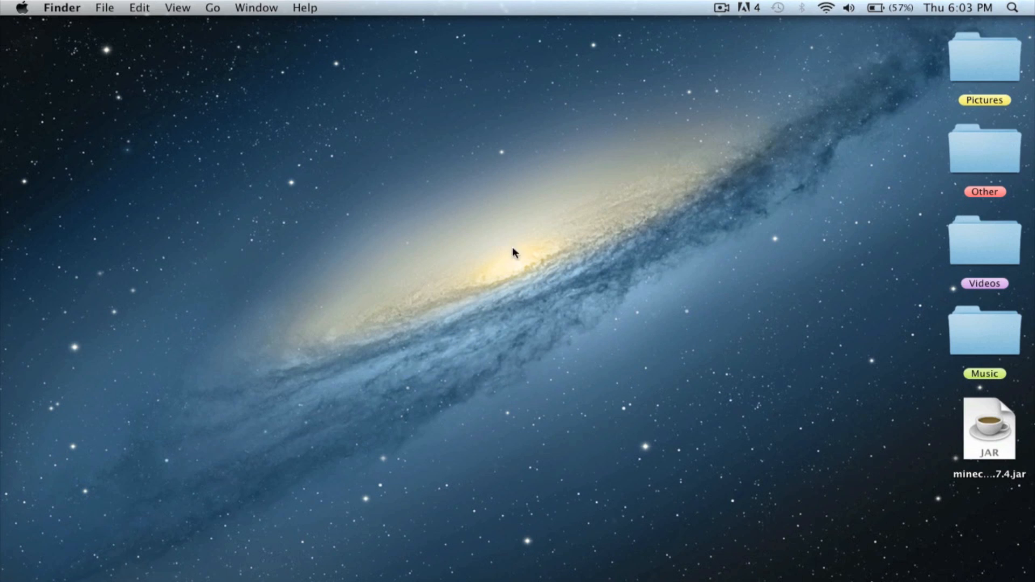
mouse_move(690, 233)
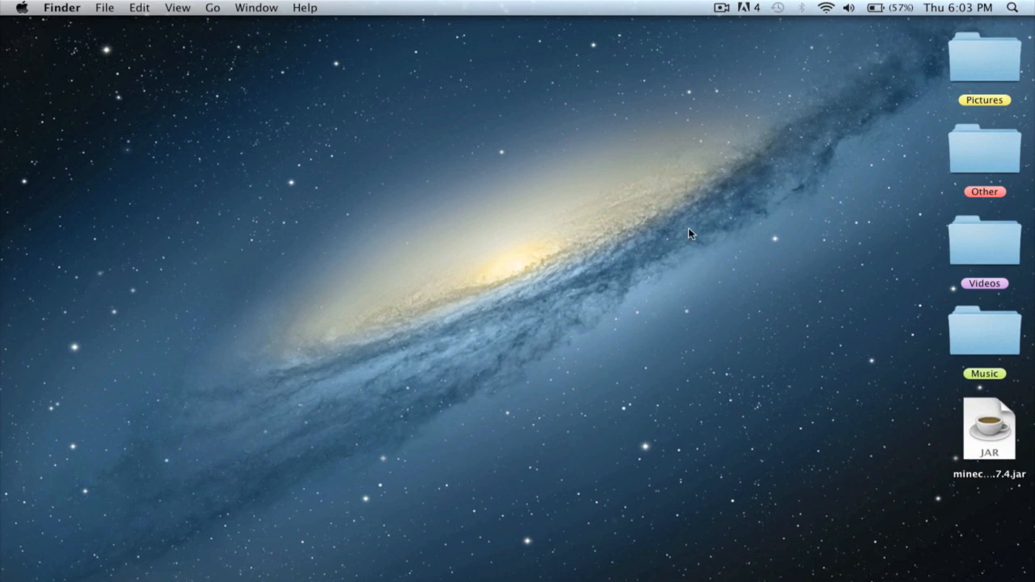
mouse_move(406, 469)
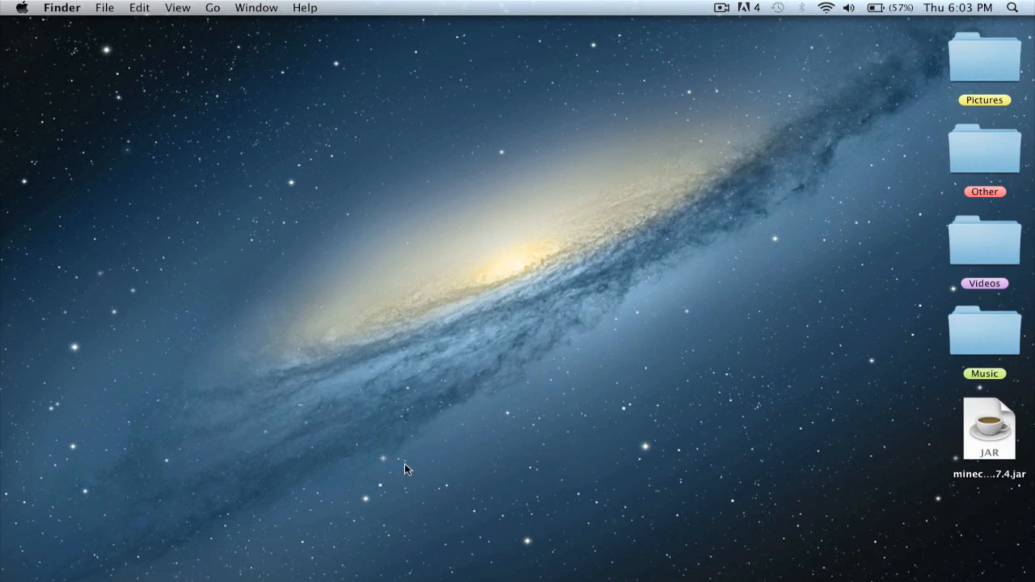
mouse_move(633, 462)
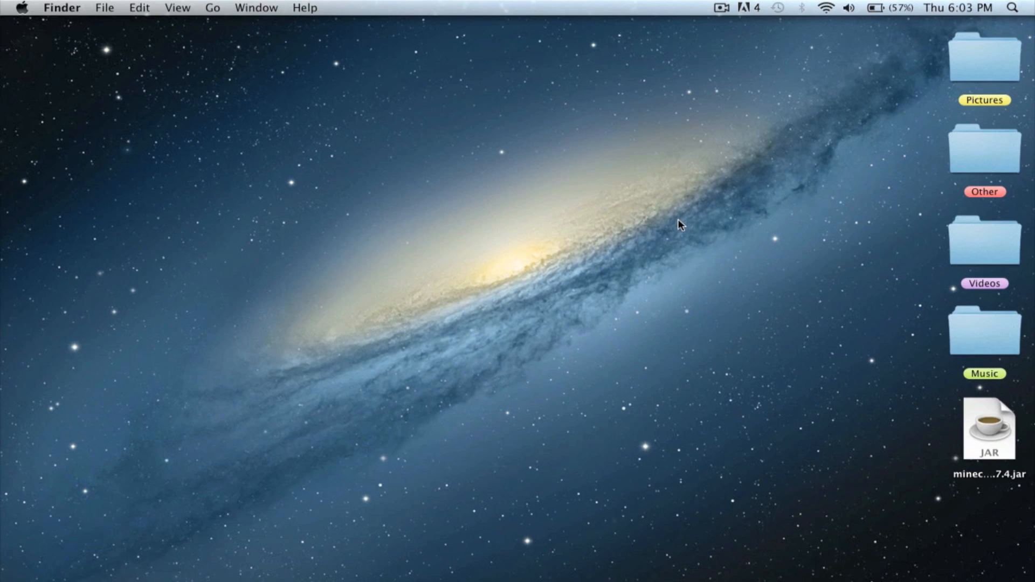
mouse_move(715, 550)
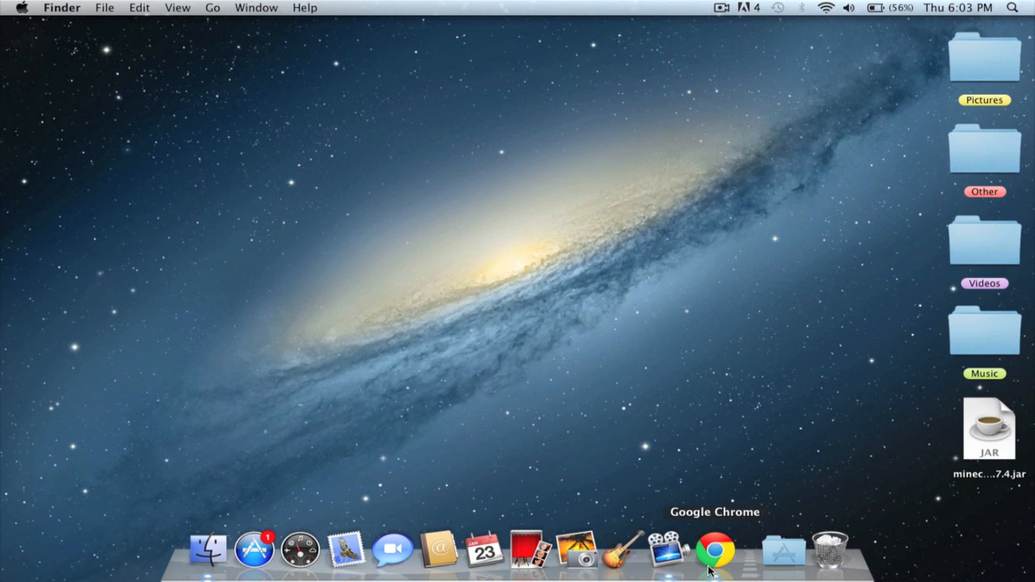
Move the server jar to the middle of the desktop and bring Google Chrome forward
left_click_drag(990, 428, 566, 339)
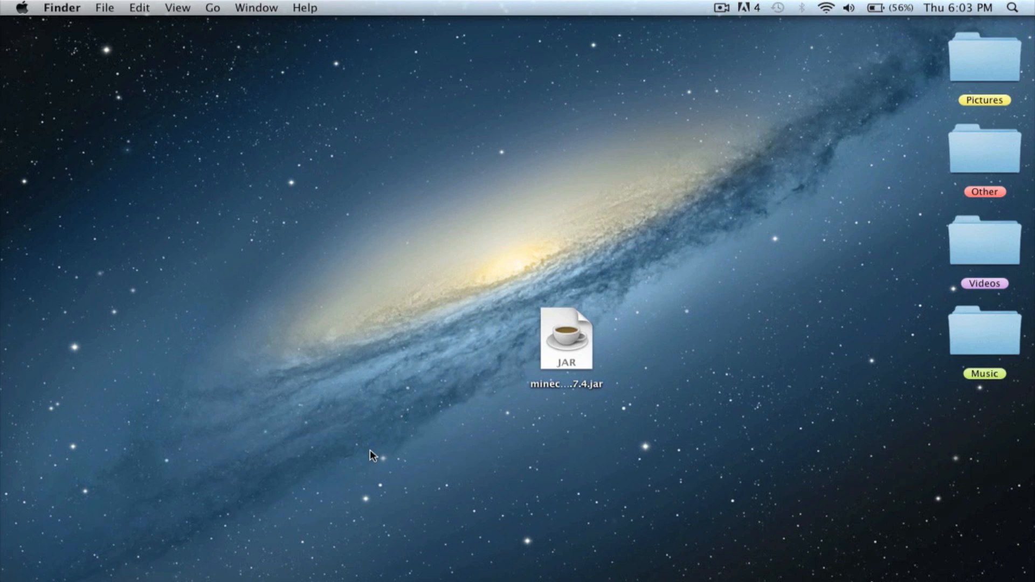
mouse_move(715, 547)
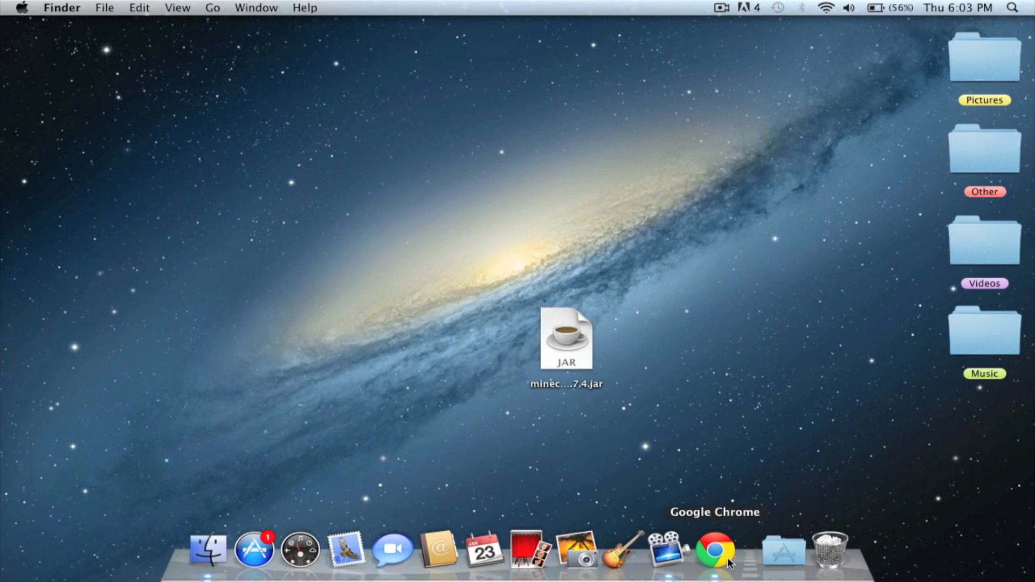
left_click(712, 547)
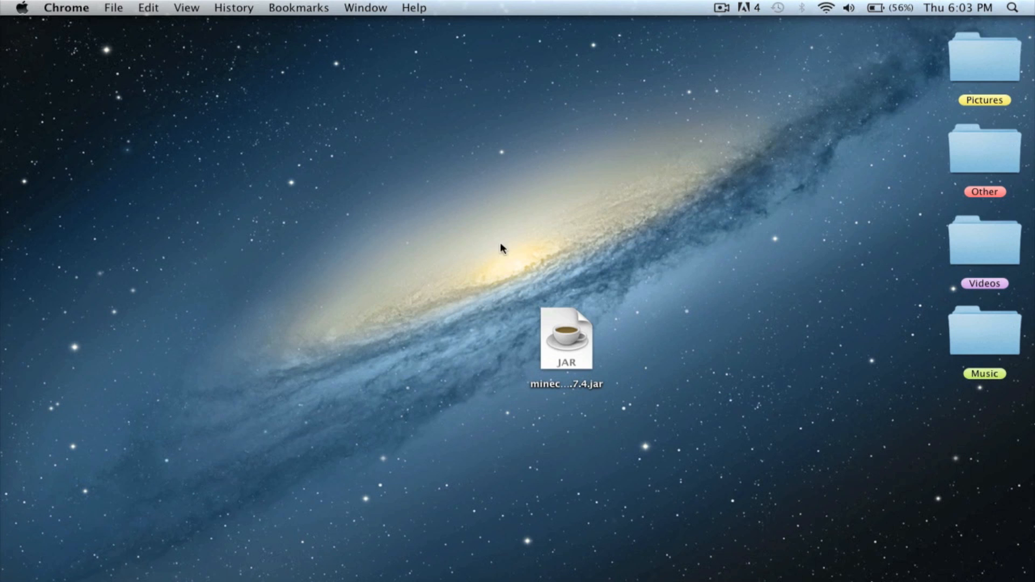
Make a desktop folder named 'Archie's Se…', put minecraft_server.1.7.4.jar inside, check it and close the window
left_click_drag(566, 339, 490, 225)
type("s")
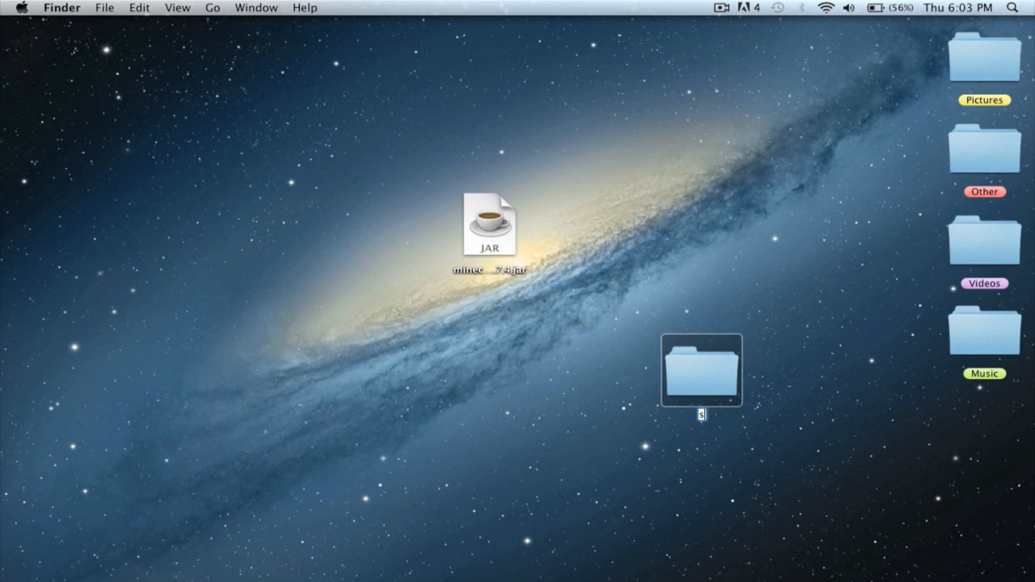
type("Archie's Server")
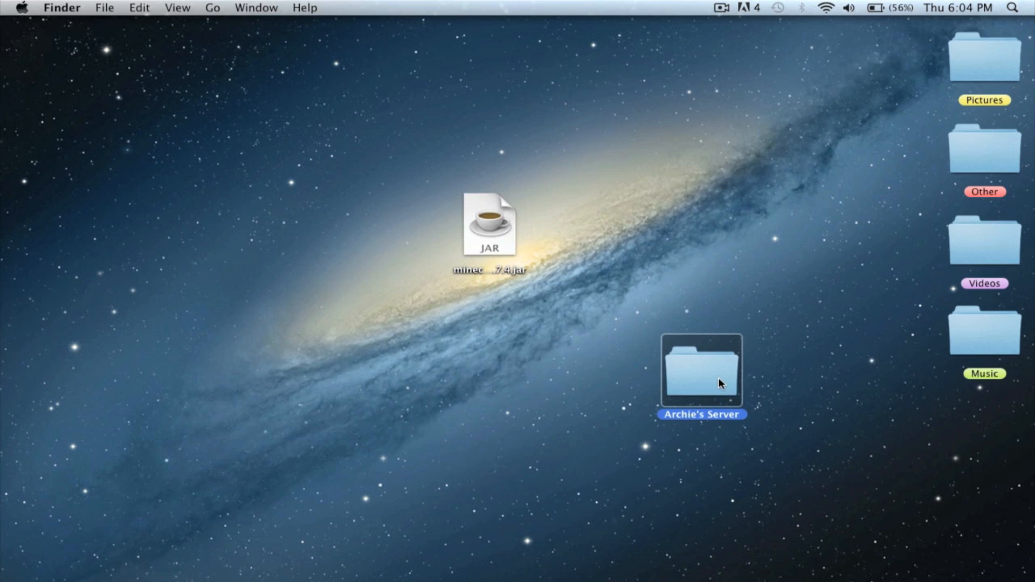
right_click(700, 369)
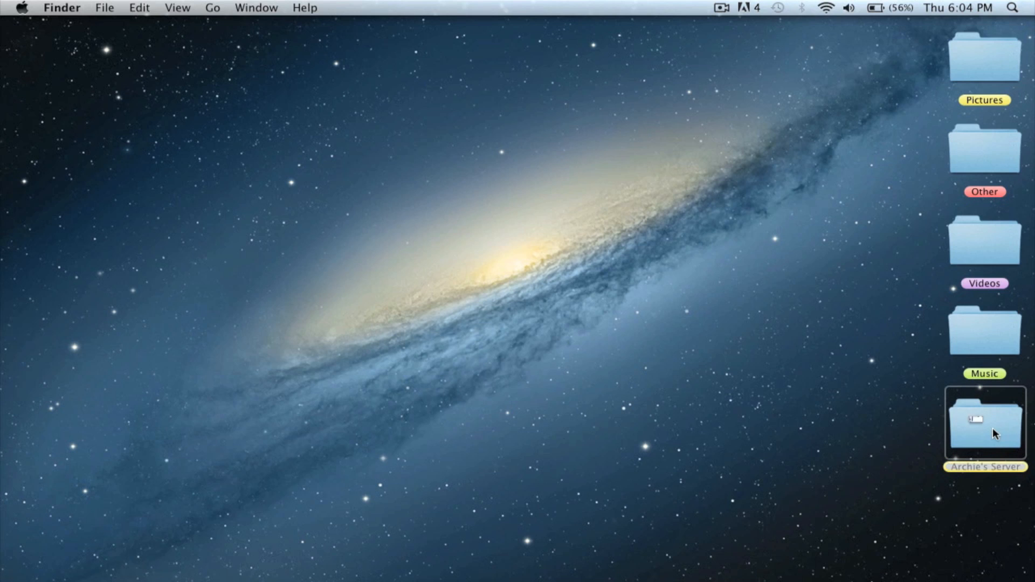
double_click(985, 422)
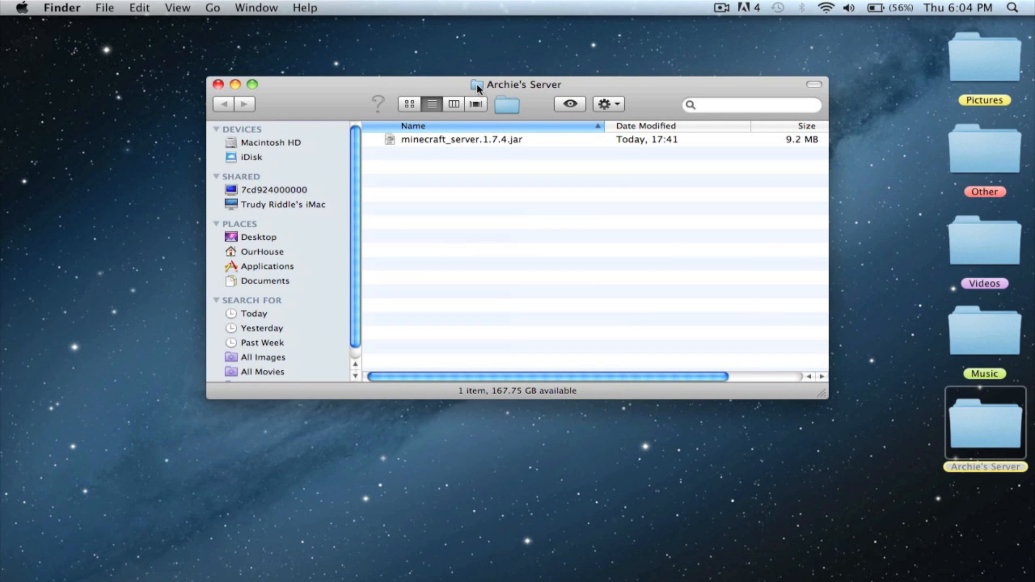
mouse_move(492, 143)
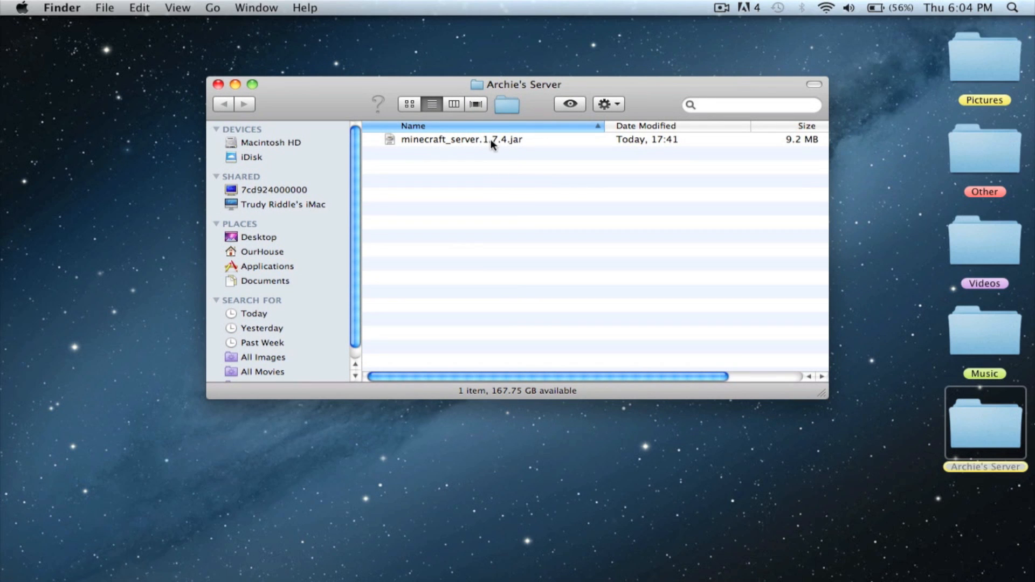
left_click(219, 84)
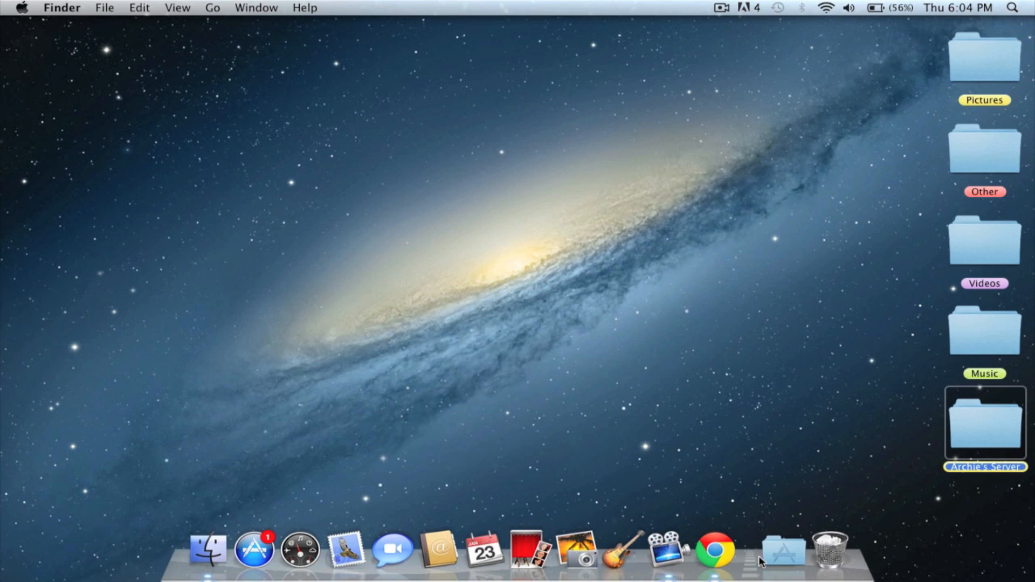
Find wiki.bukkit.org/Setting_up_a_server, jump to its Mac OS X section and copy the startup script
left_click(714, 549)
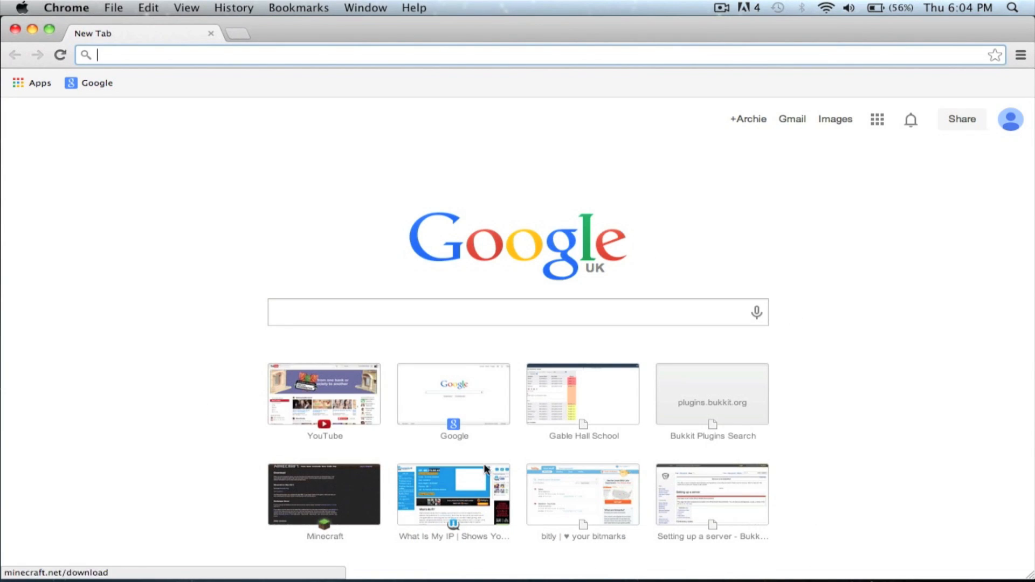
type("set")
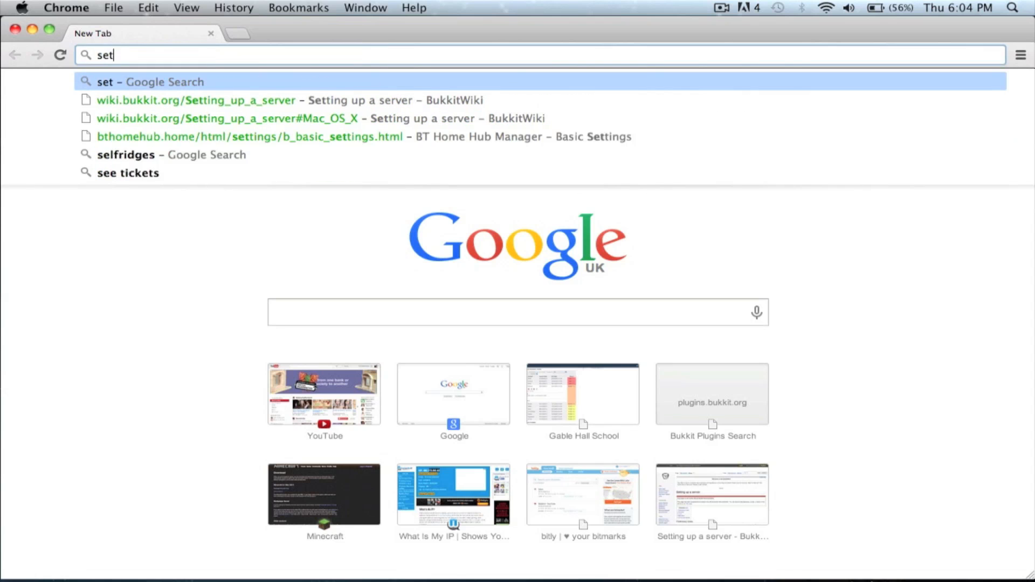
left_click(195, 99)
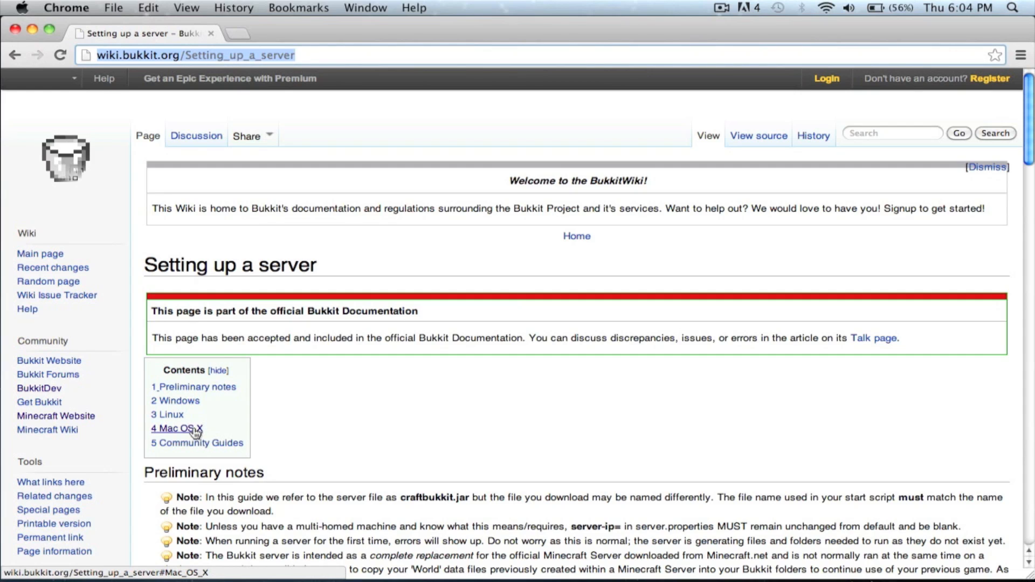
left_click(176, 428)
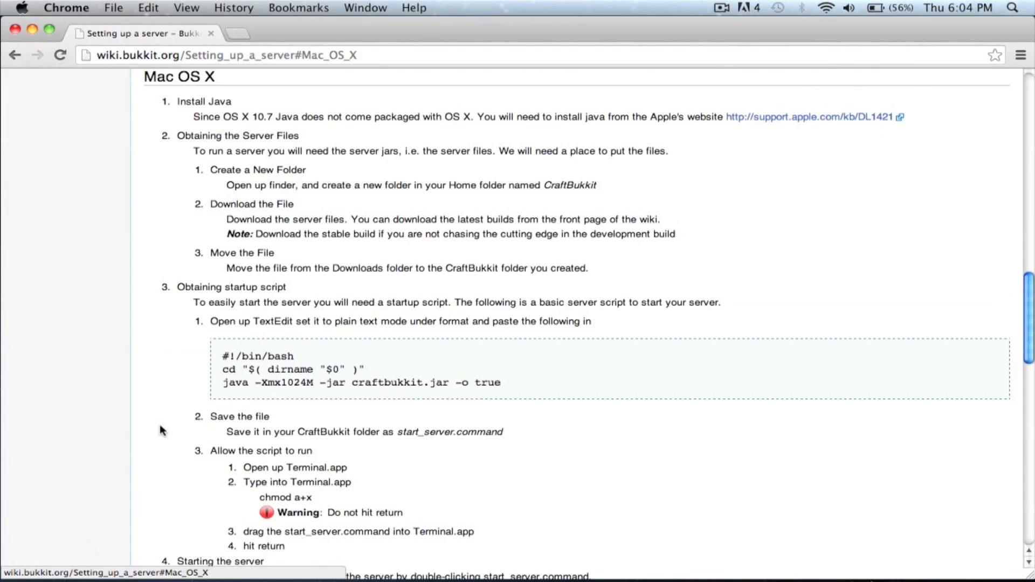
left_click_drag(222, 357, 502, 383)
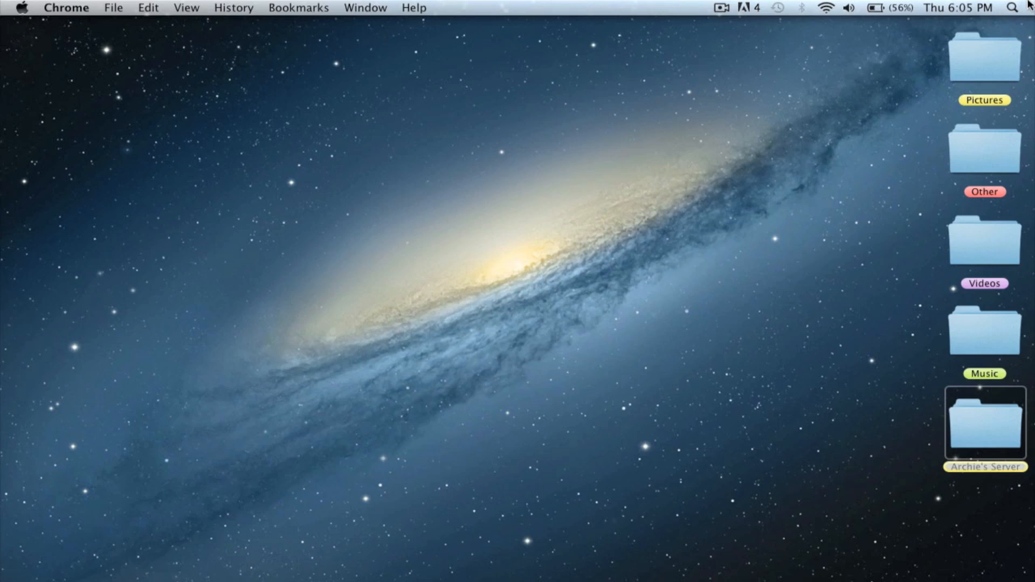
left_click(1012, 7)
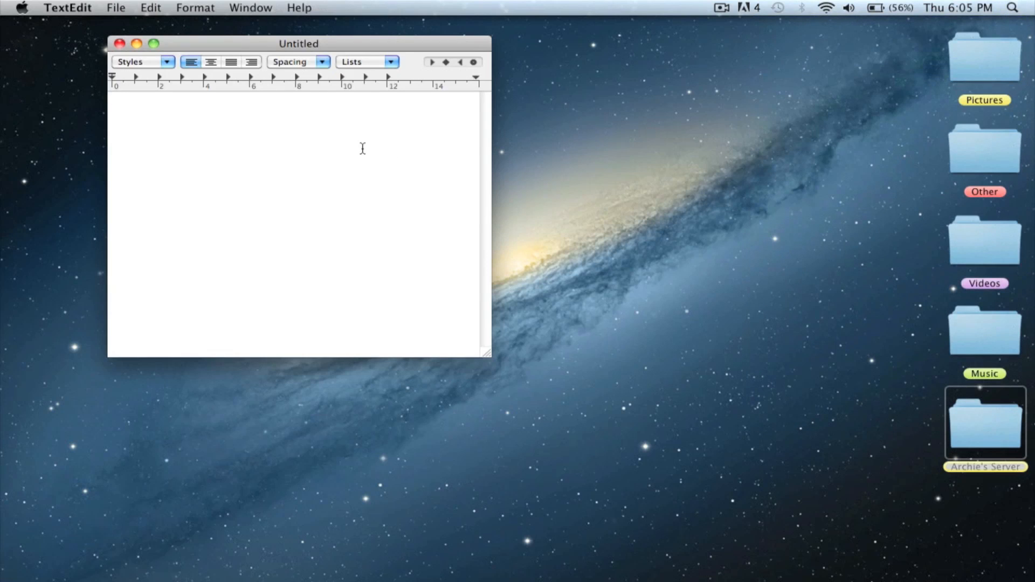
Paste the #!/bin/bash startup script into TextEdit and open the server folder beside it
type("#!/bin/bash")
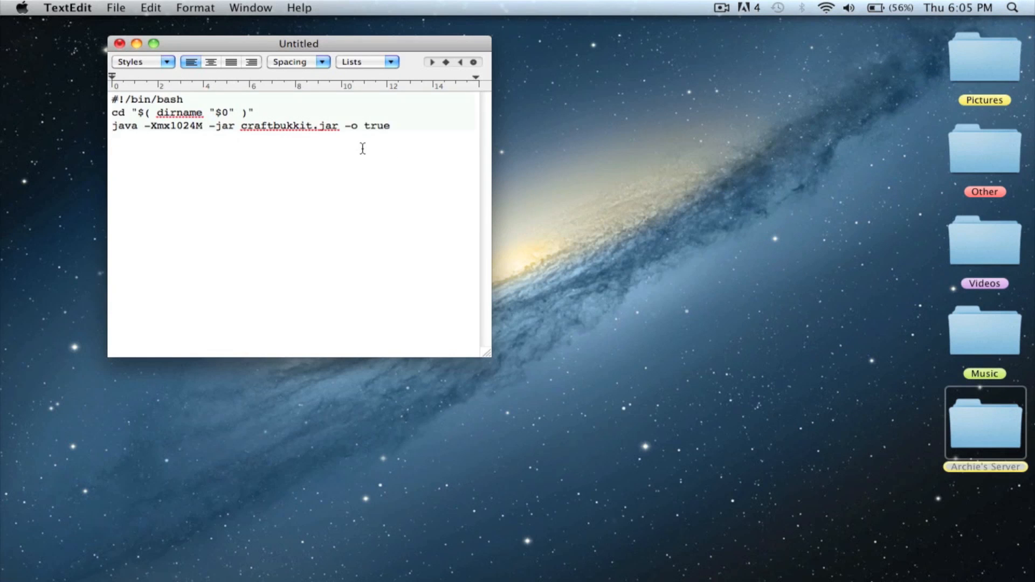
left_click(983, 423)
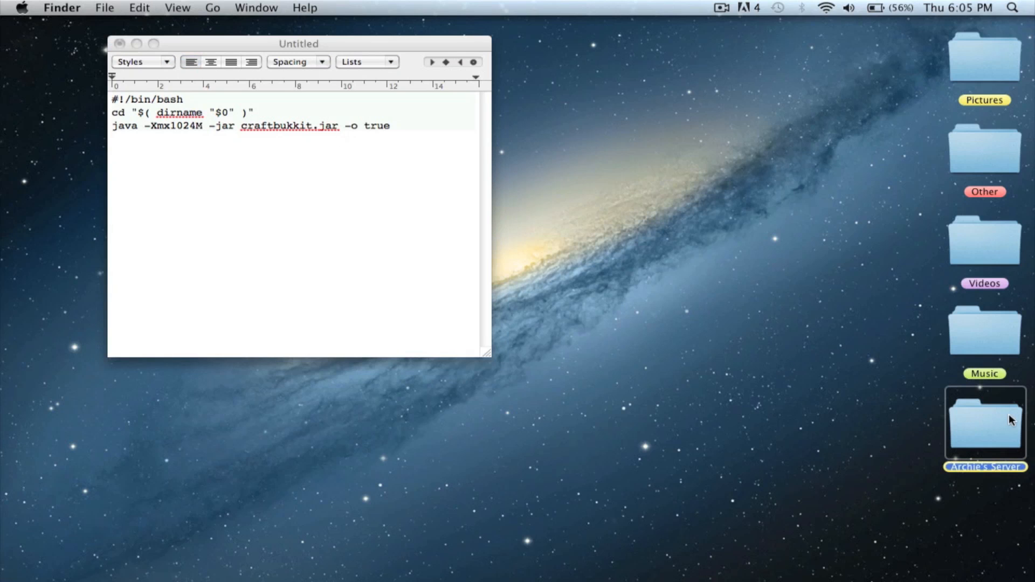
double_click(985, 422)
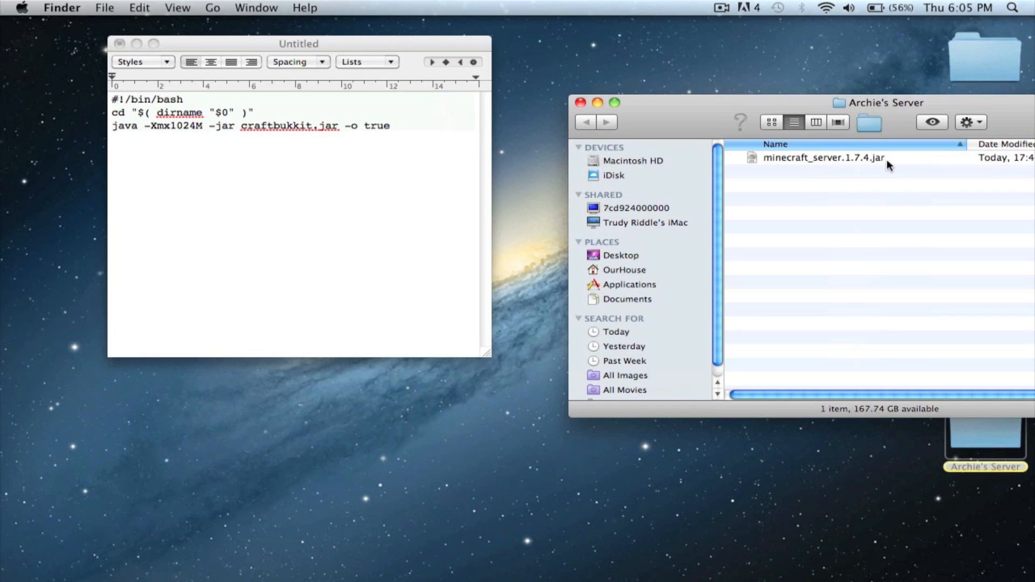
Replace craftbukkit.jar in the script with minecraft_server.1.7.4.jar
double_click(271, 126)
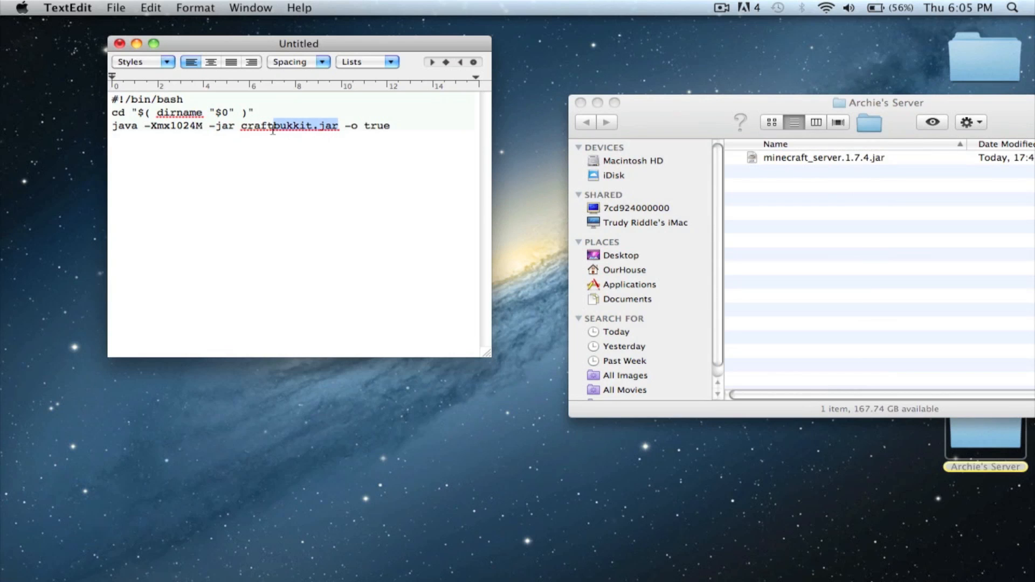
type("c")
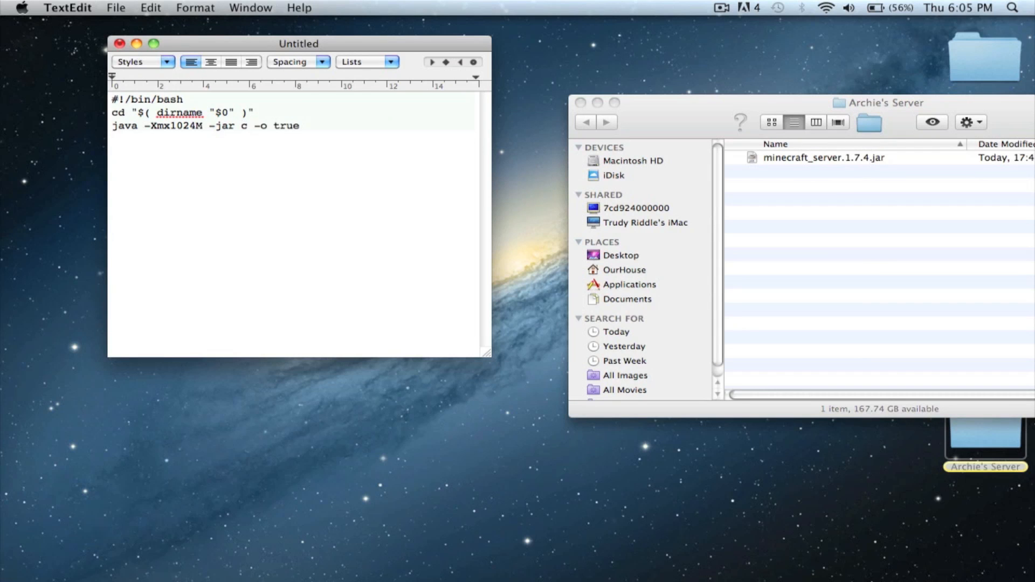
type("min")
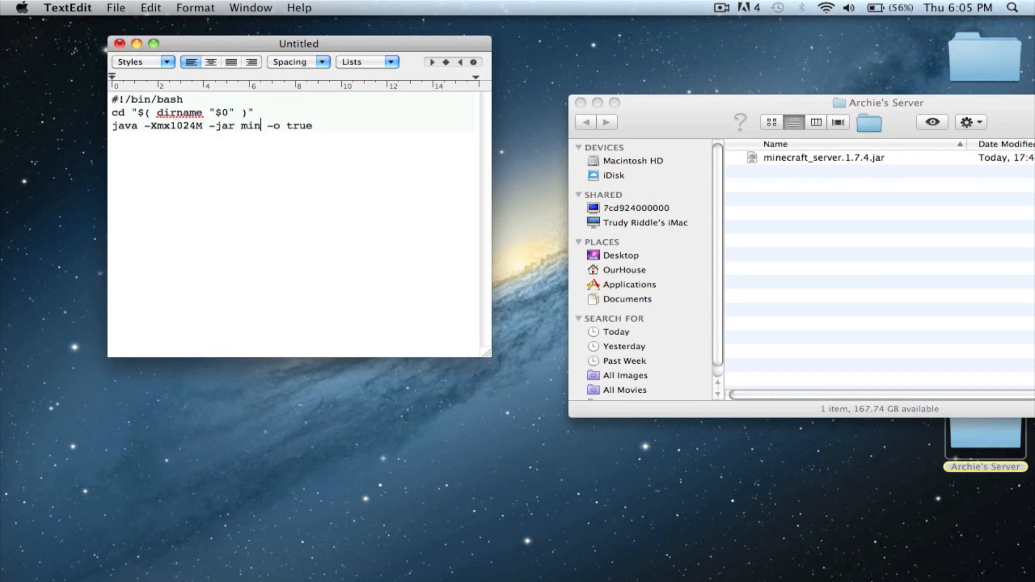
type("inecraft_server.")
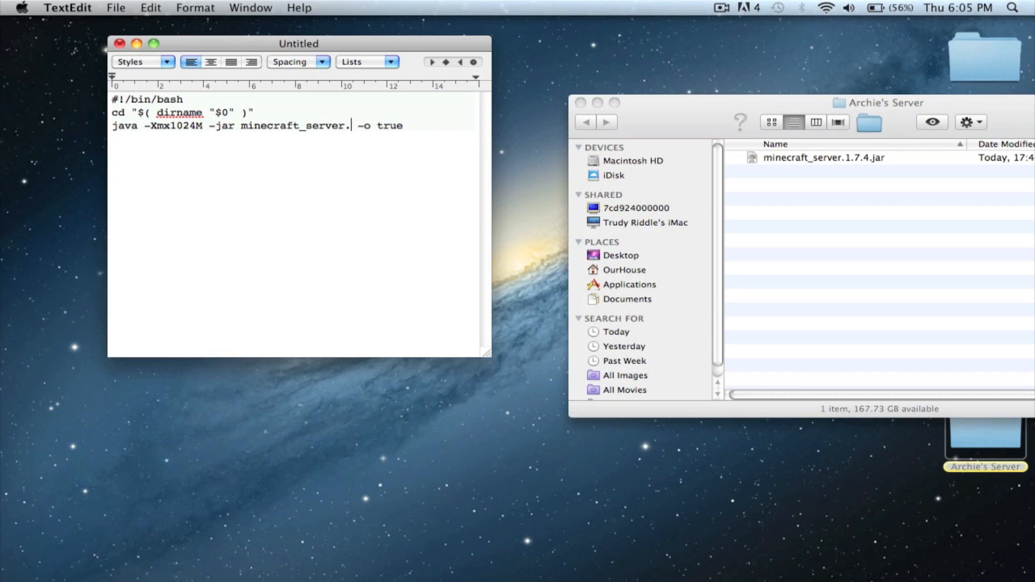
type("1.7.4")
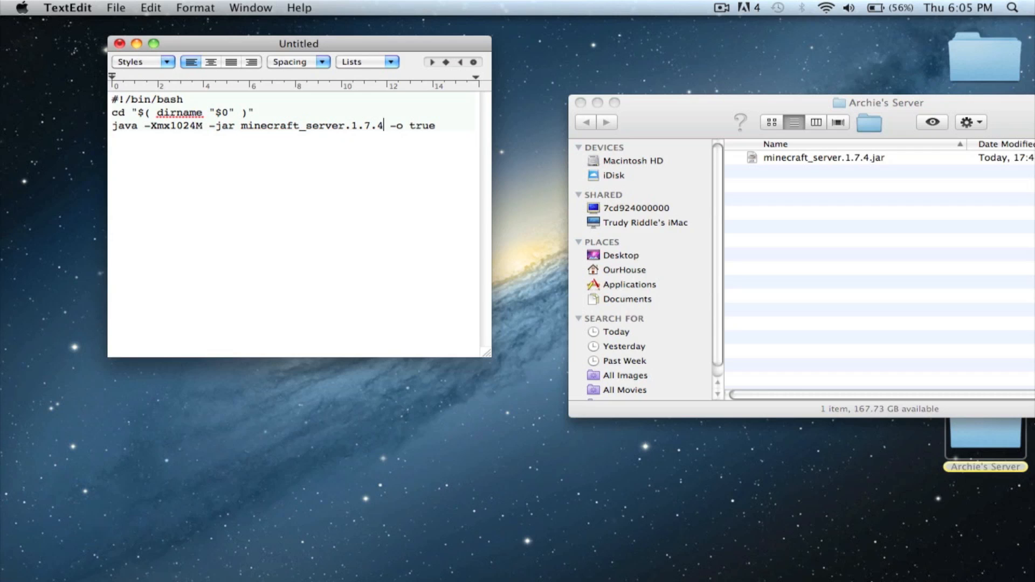
type(".jar")
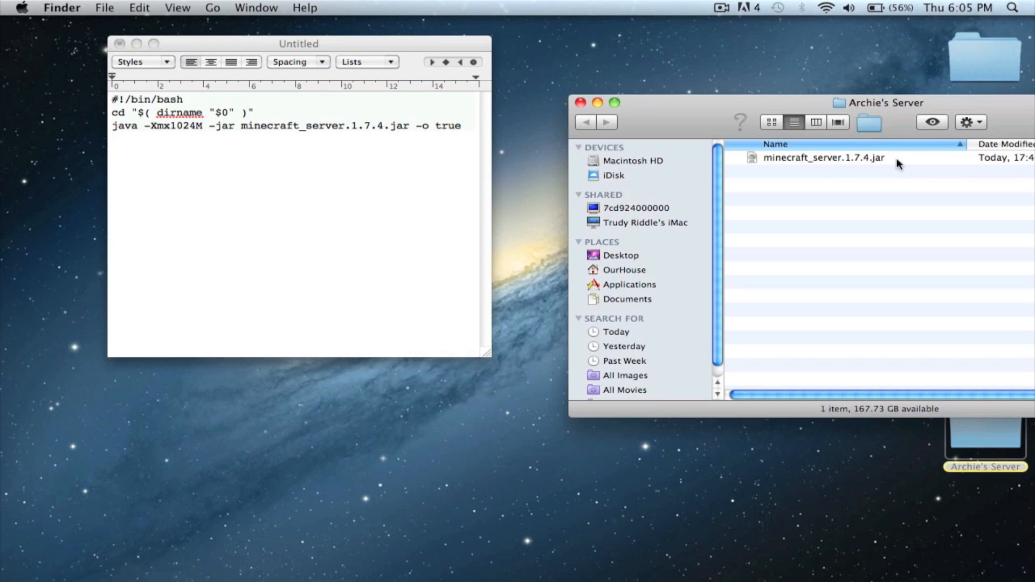
Rename the jar in the server folder to minecraft_server.1.9.2.jar to match the script
left_click(823, 158)
type("9")
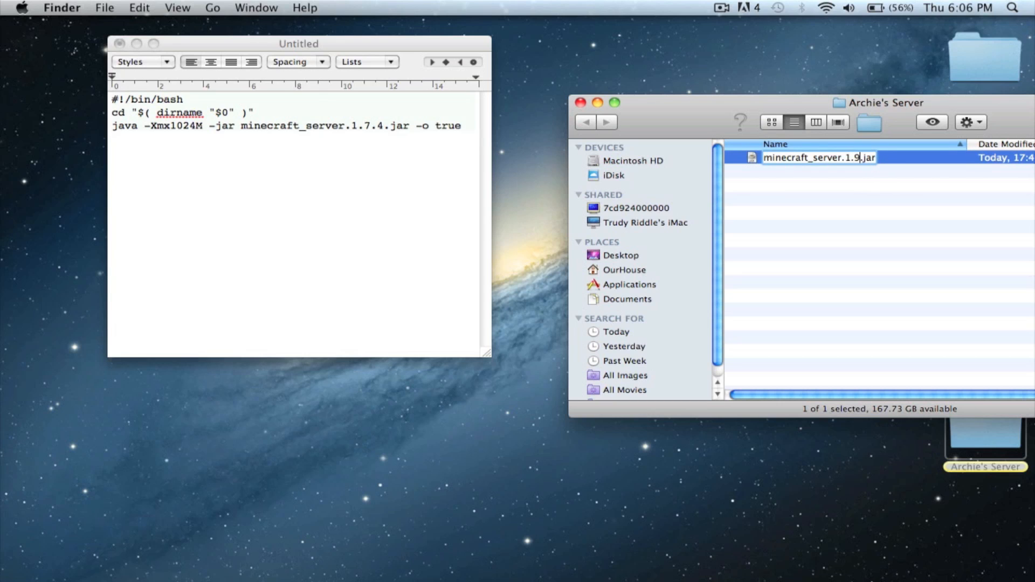
type(".2.")
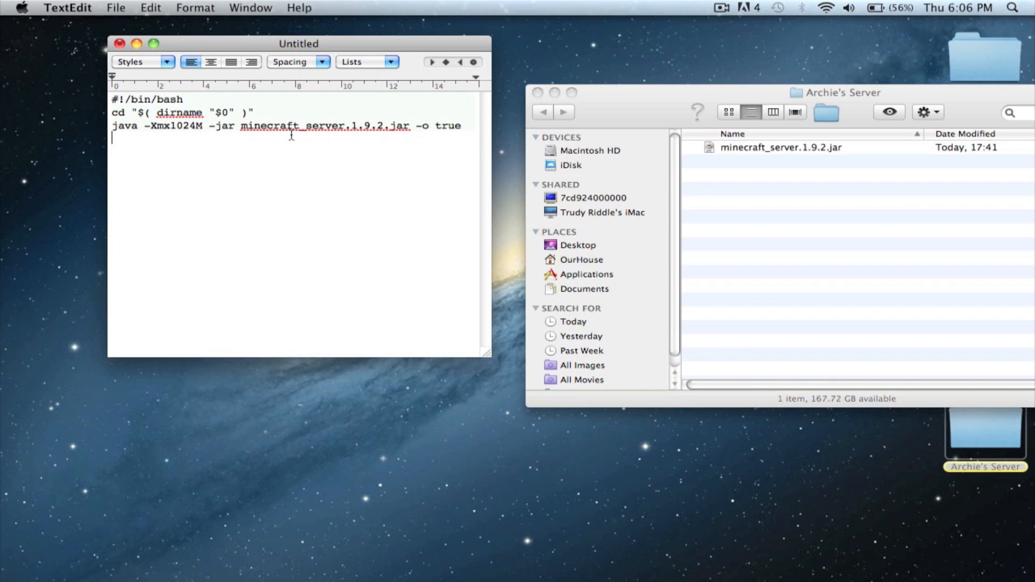
mouse_move(524, 146)
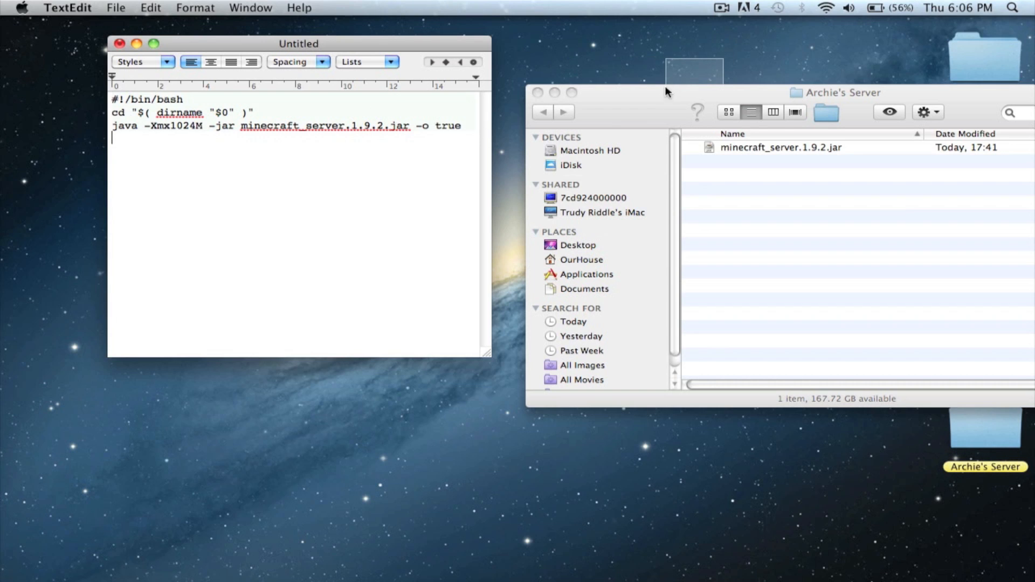
Save the script as start.command in the server folder next to the jar
left_click(196, 7)
type("star")
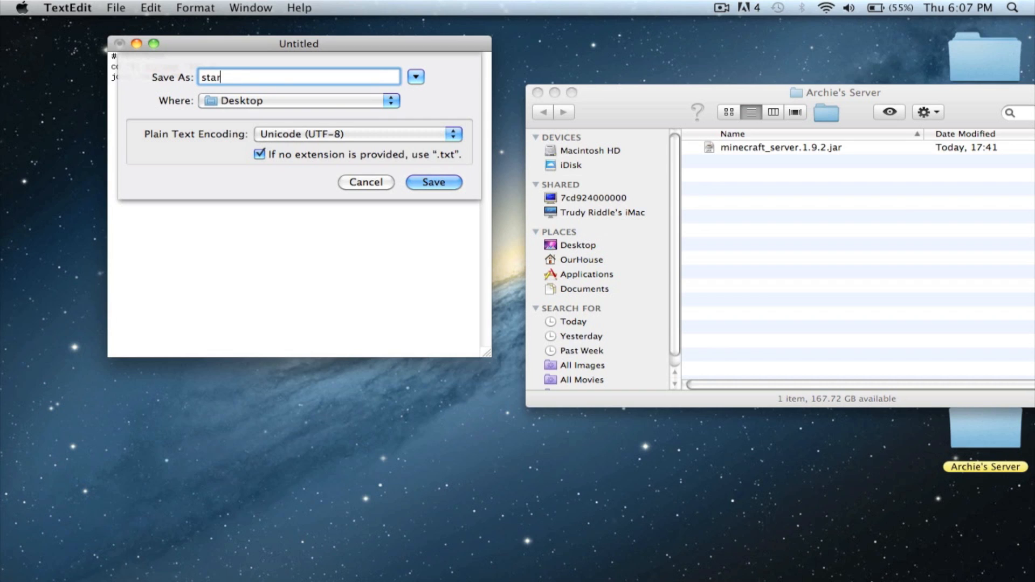
left_click(433, 182)
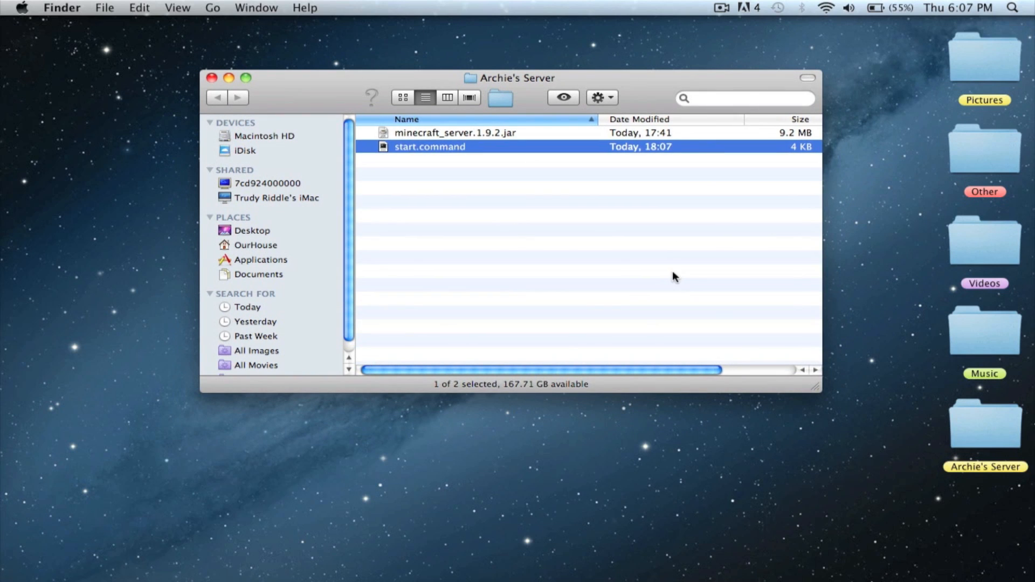
Try running start.command, then make it executable with chmod a+x in Terminal
double_click(431, 146)
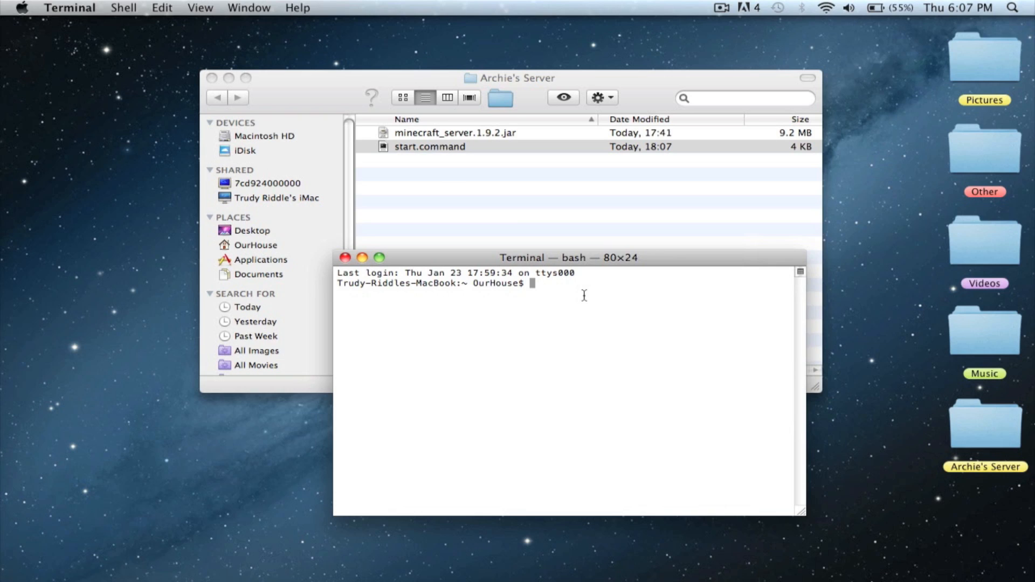
type("chmod")
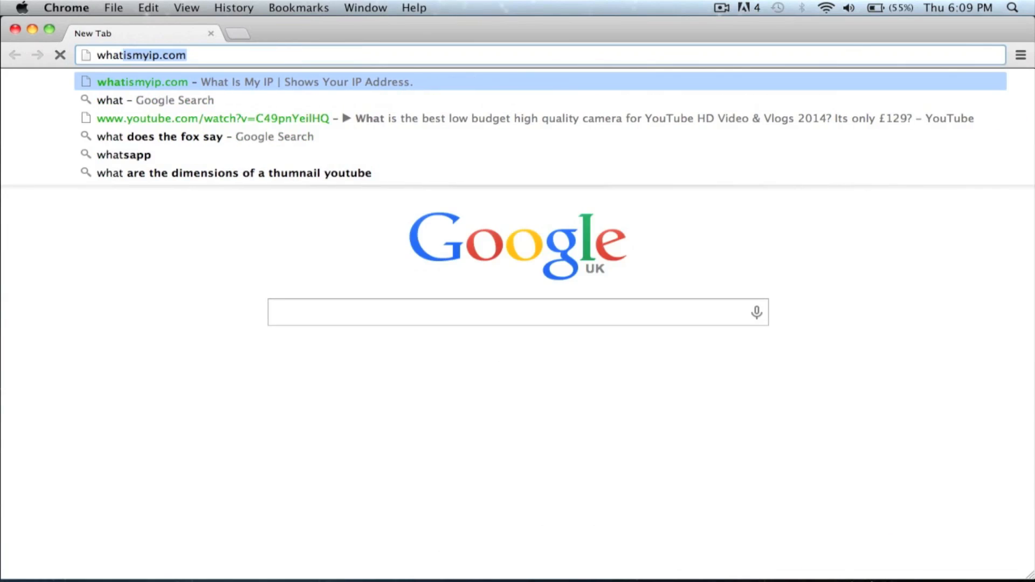
Visit whatismyip.com and open the Open Port Check Tool from an 'is my port open' search
type("whatismyo")
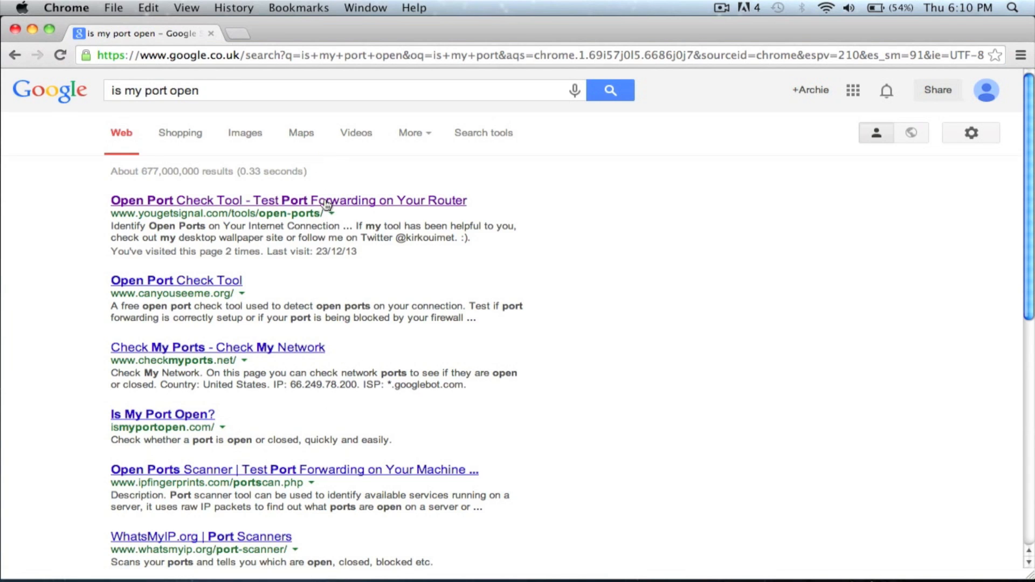
left_click(288, 200)
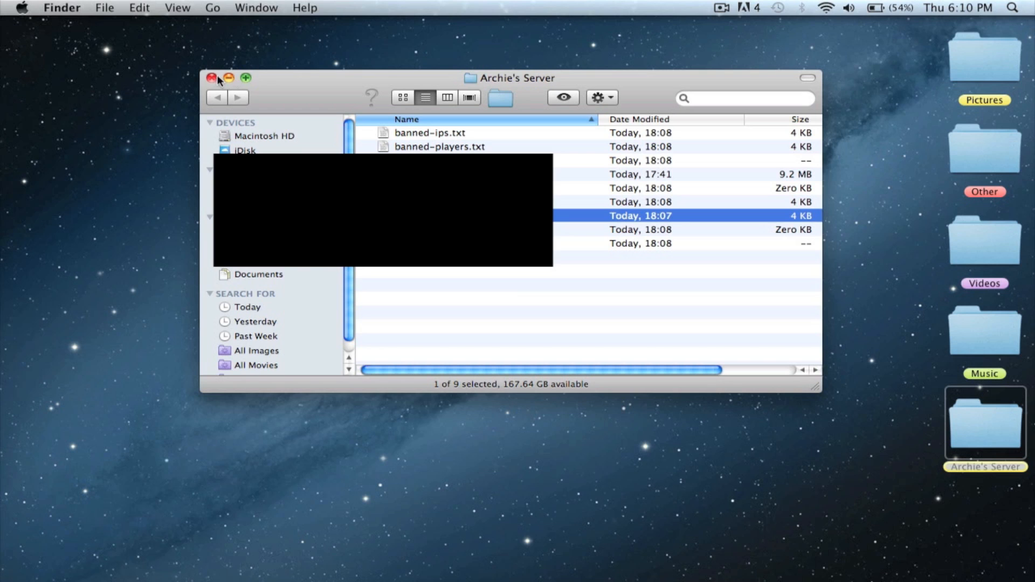
Close the server folder window and reopen the server folder from the desktop
left_click(210, 77)
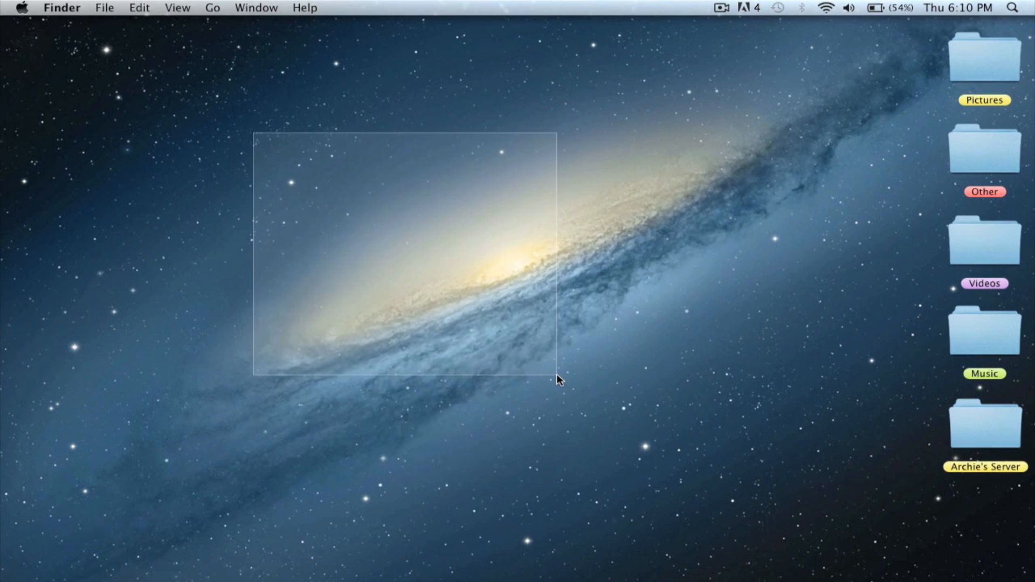
left_click_drag(557, 379, 890, 546)
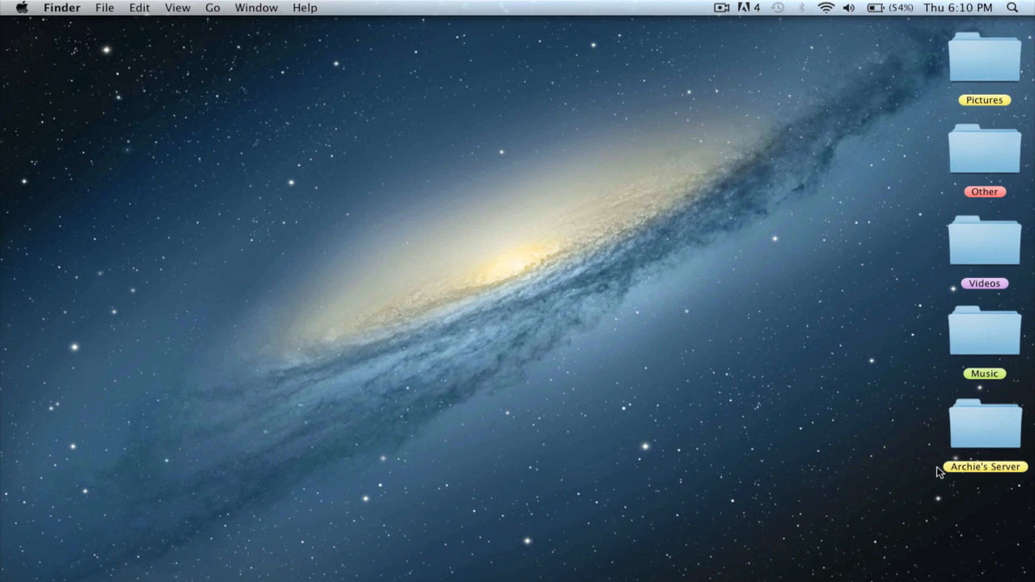
mouse_move(997, 443)
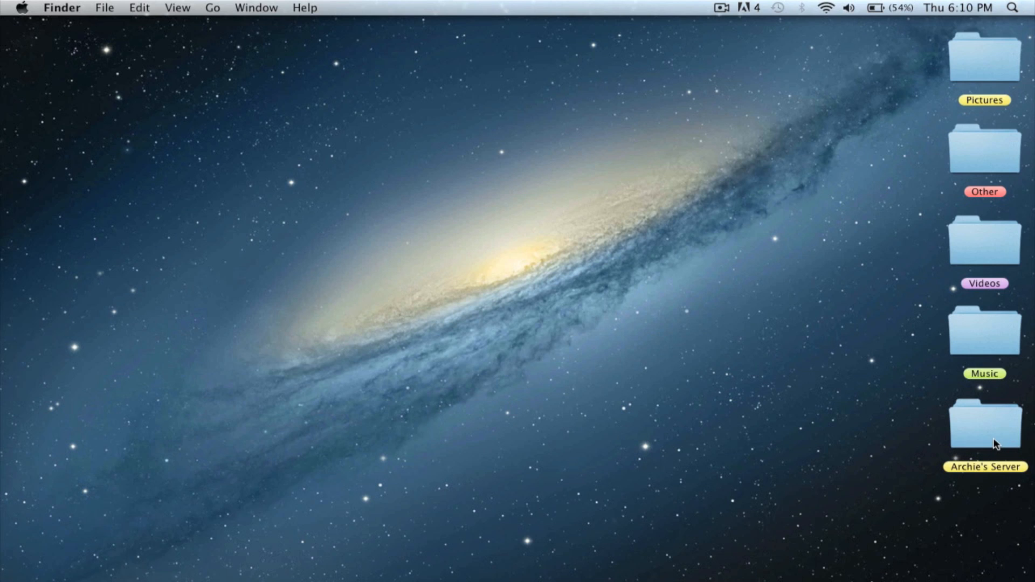
double_click(985, 422)
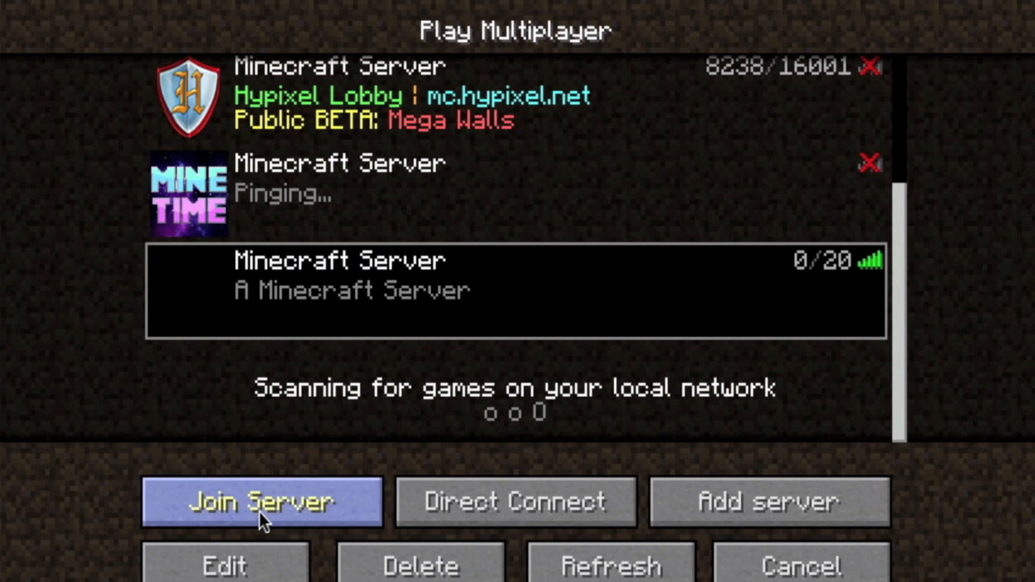
Join the local server, pause with Escape and return to the game via Back to Game
left_click(262, 502)
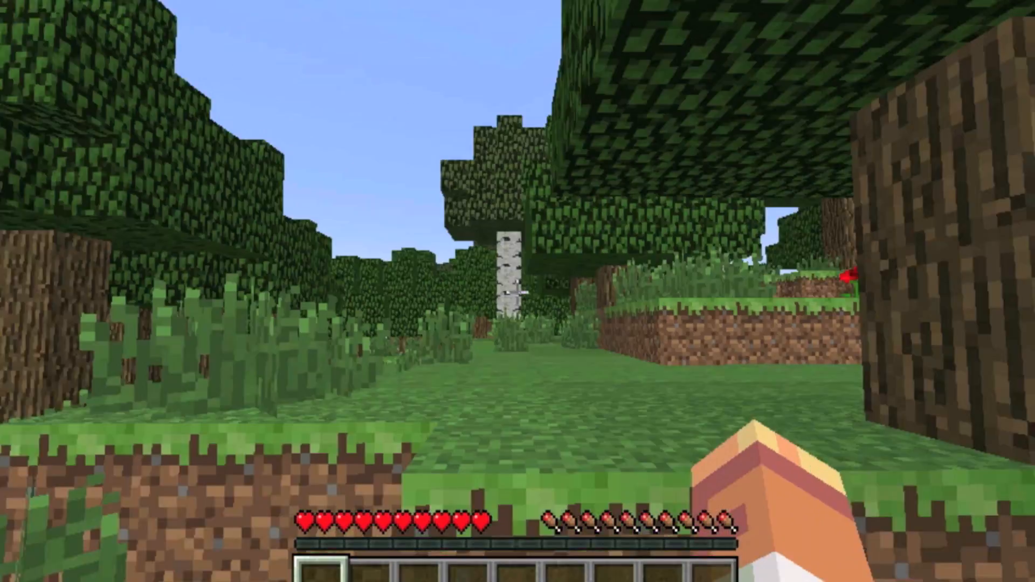
key("Escape")
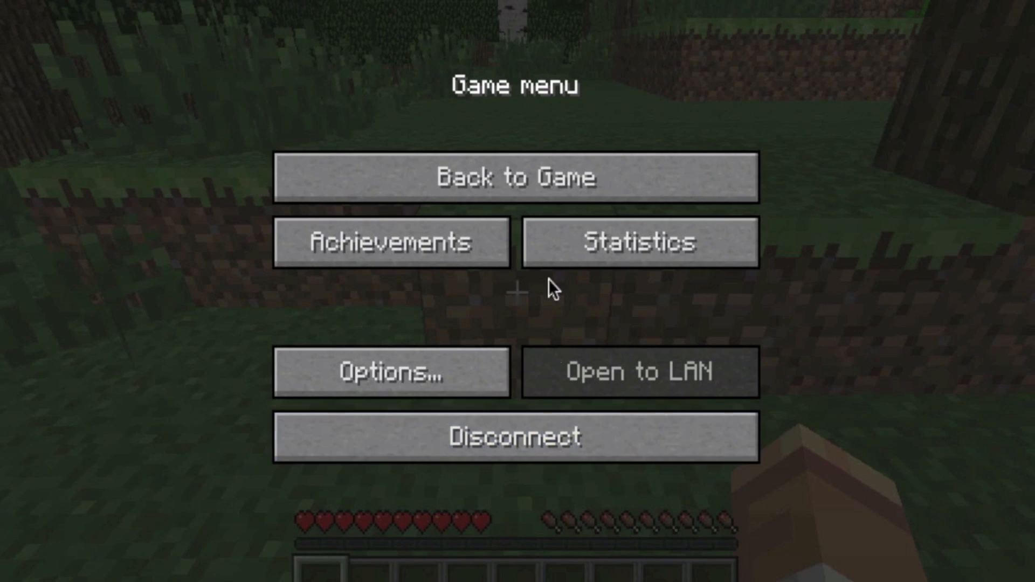
left_click(516, 176)
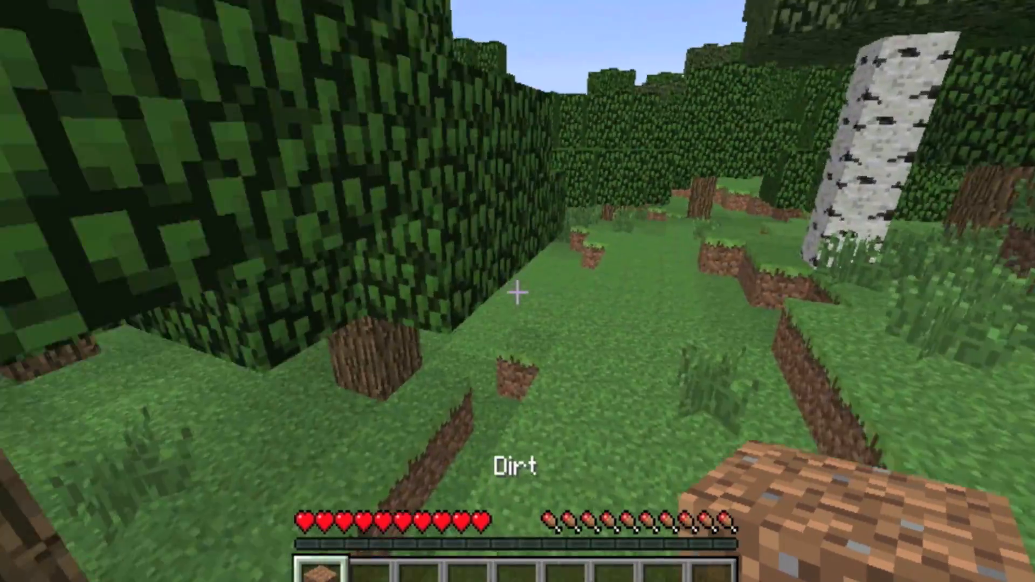
Leave the game and run 'op riddana' in the server console to make the player an operator
key("Escape")
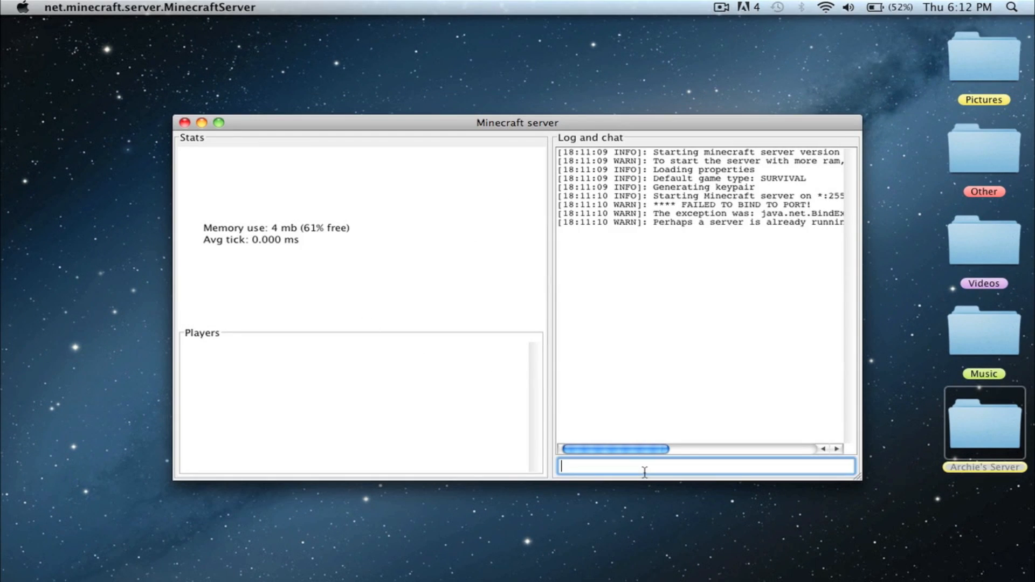
type("op riddanata99")
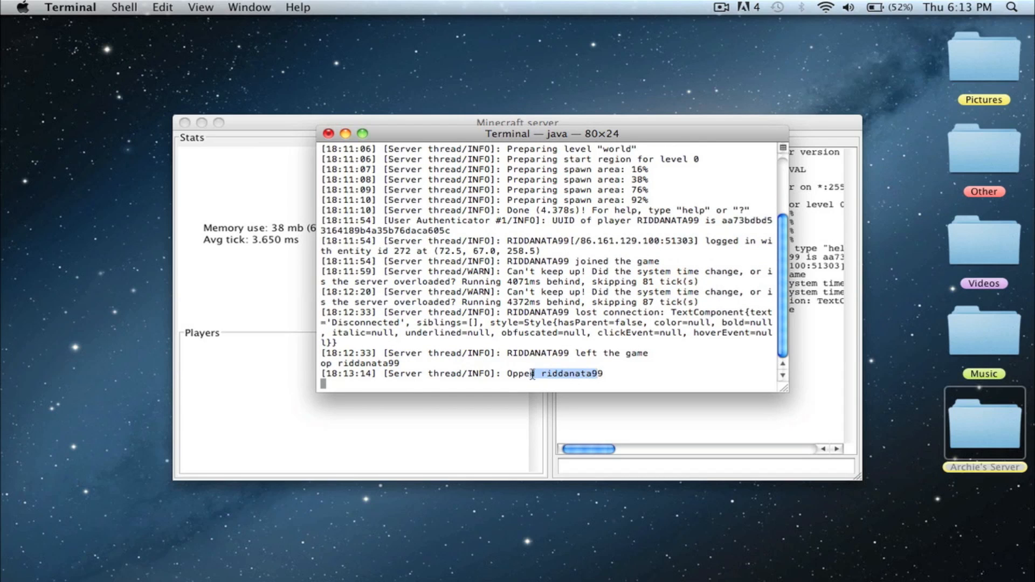
Broadcast 'say hello' from the server, then begin the lowercase stop command after 'Stop' is rejected
type("say hello")
type("Stop")
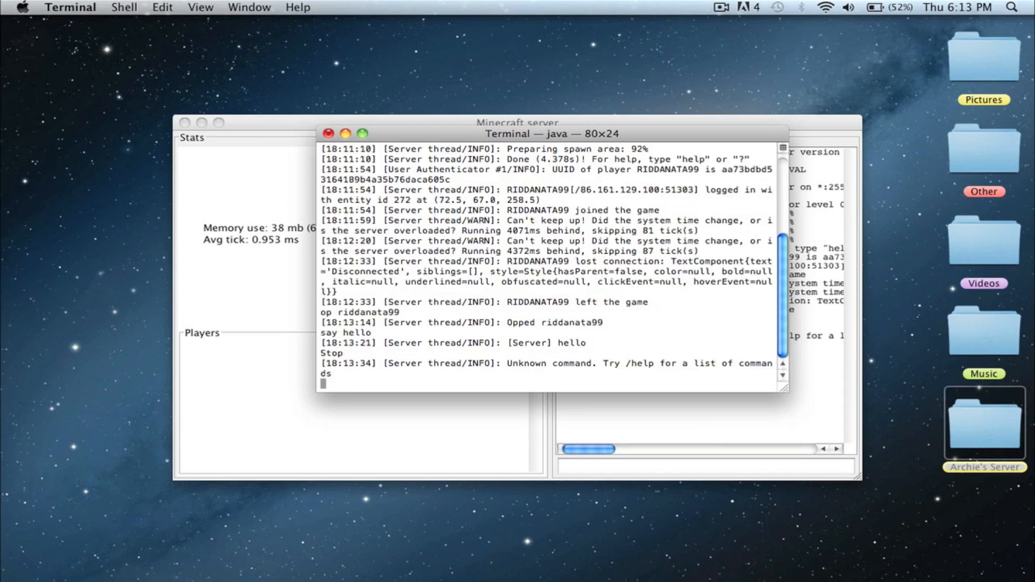
type("s")
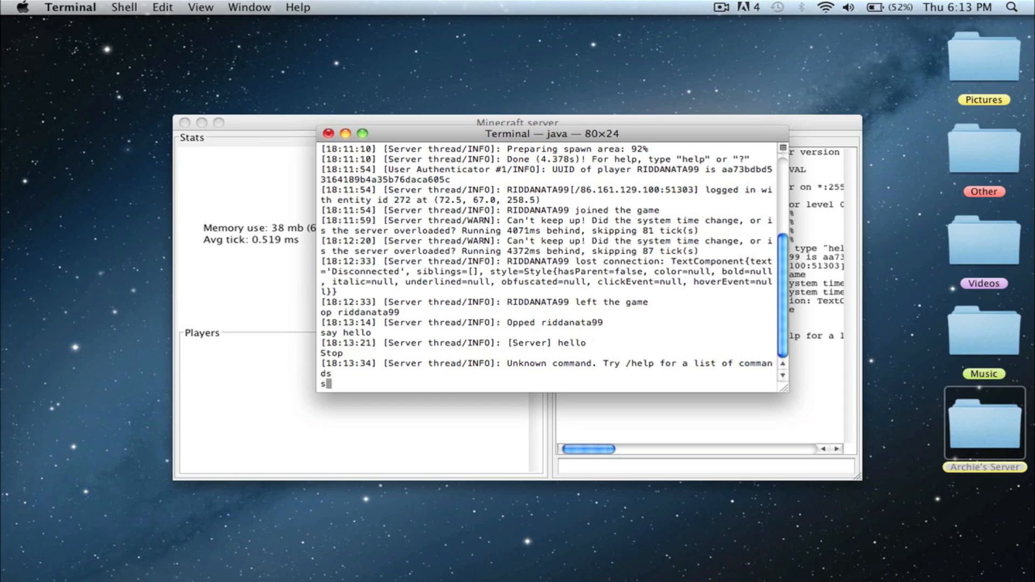